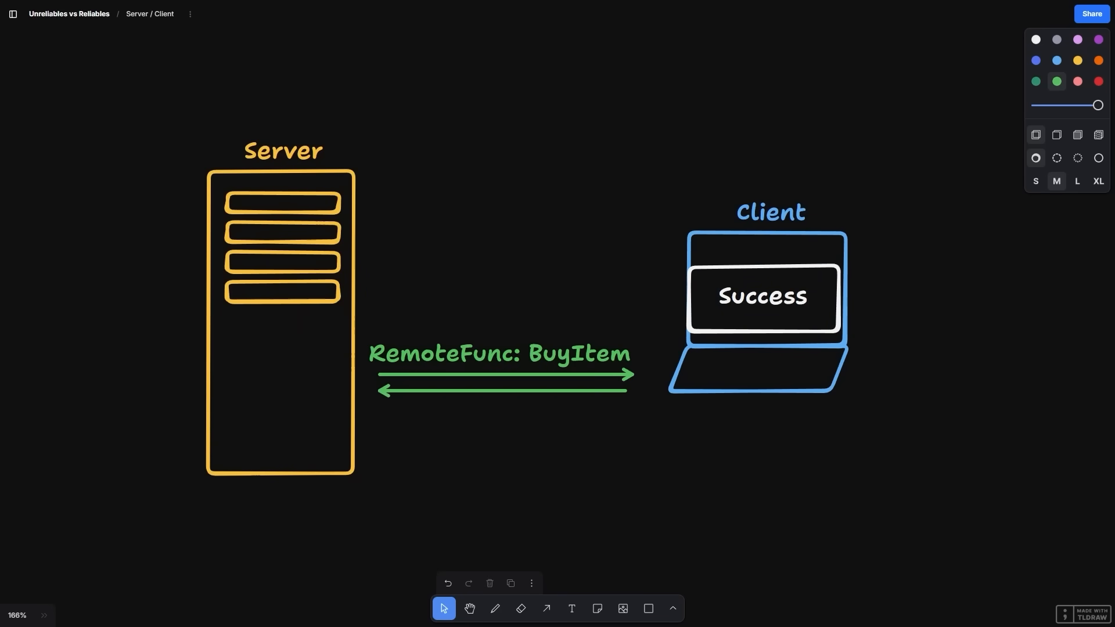
- Retitle the sketch TCP and add SYN arrows, an HTML Webpage server box and a browser client
click(495, 607)
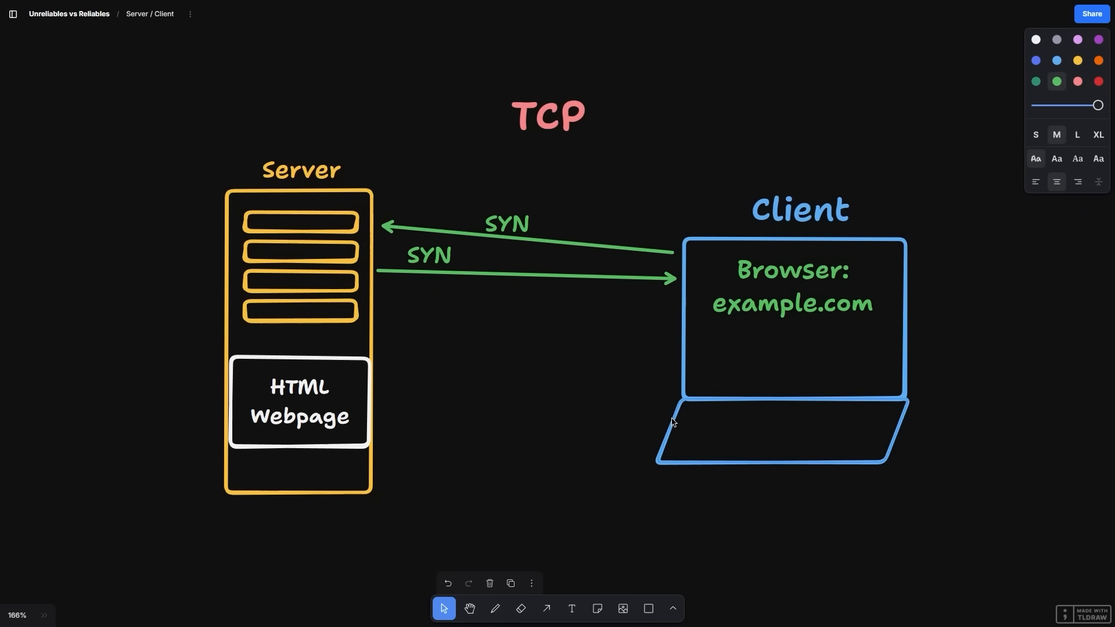
- Label the closing handshake arrow FIN, then rework the diagram into the UDP Video Data example
click(545, 607)
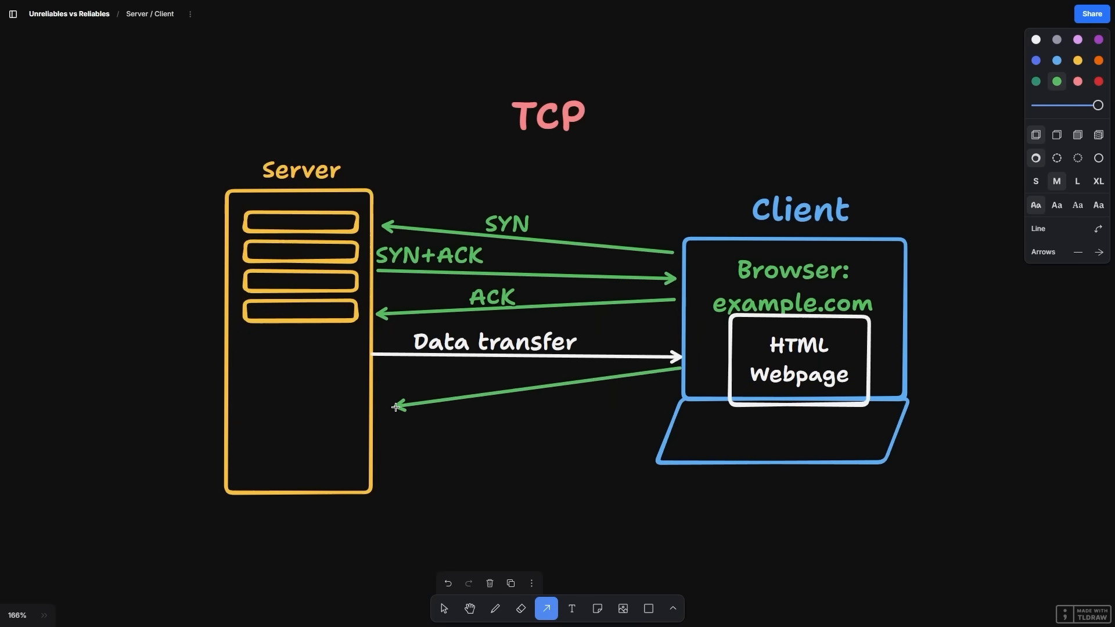
text(FIN)
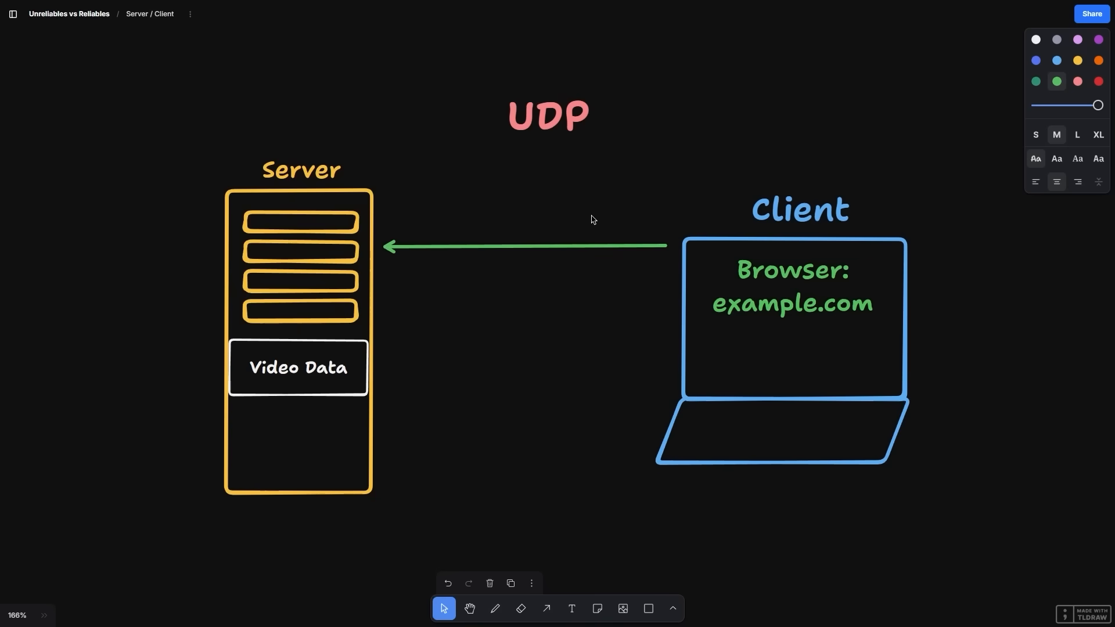
- Label the arrow Request, clear the canvas and start the TCP/UDP comparison listing Reliable and Ordered
text(Request)
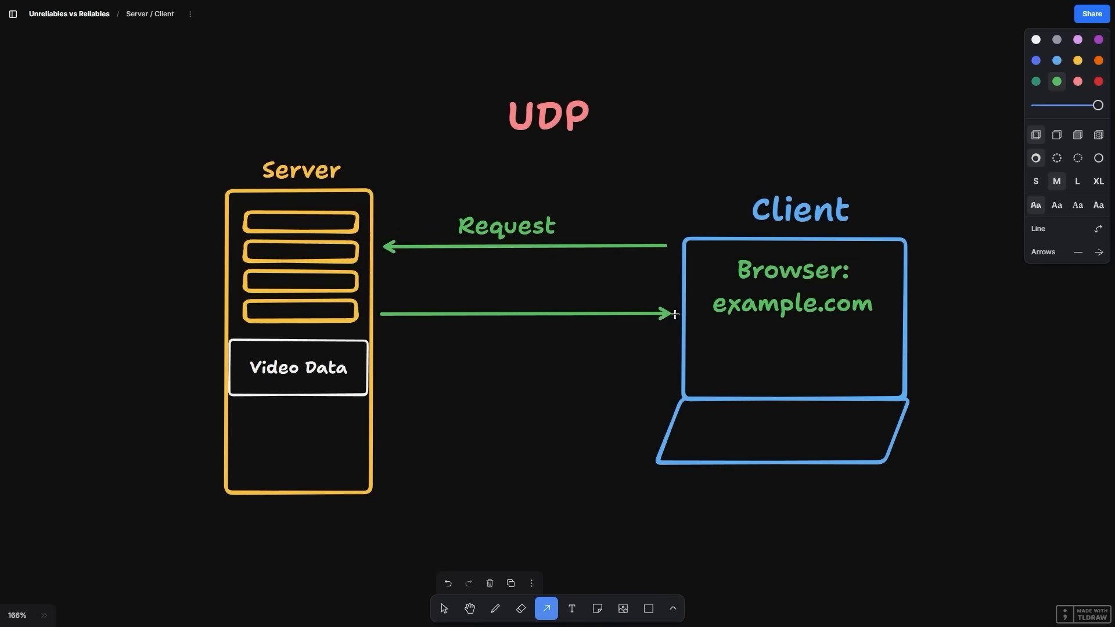
click(571, 607)
text(Response)
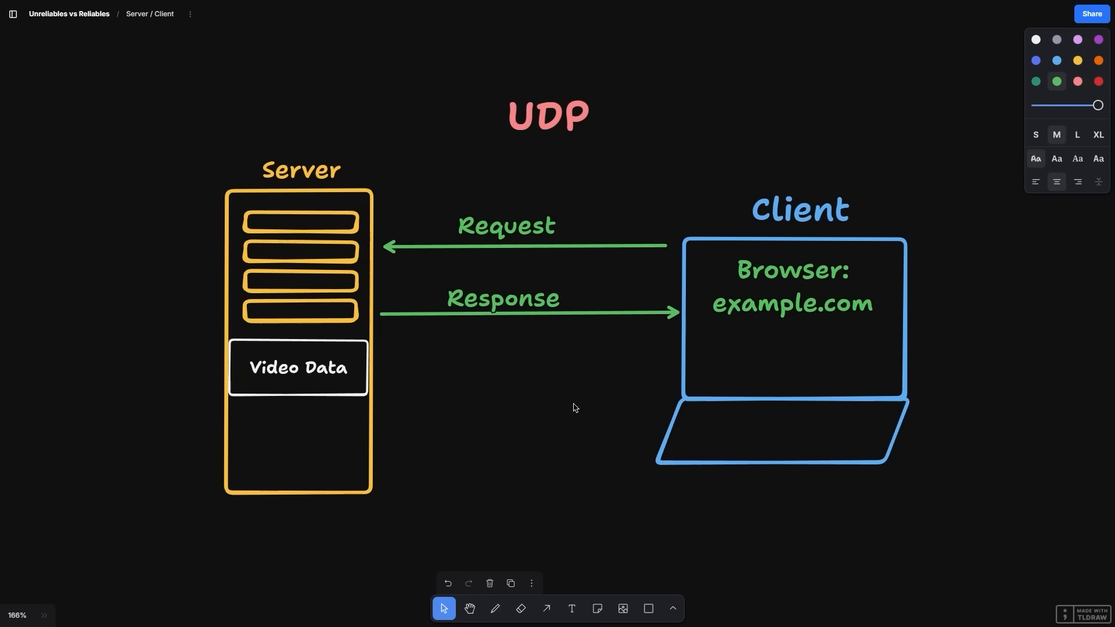
click(525, 309)
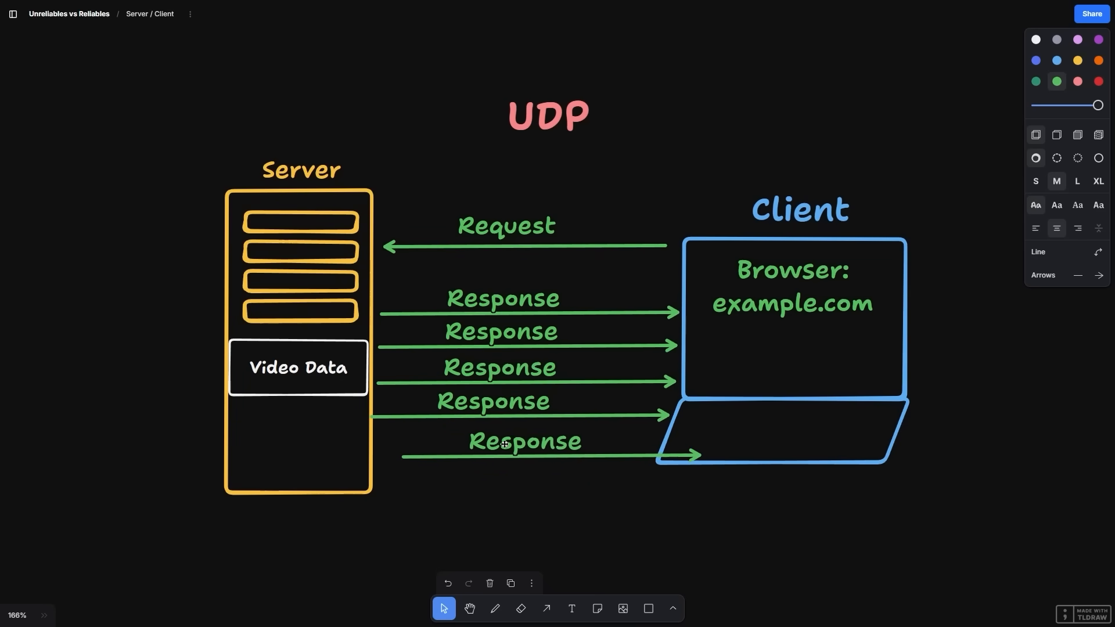
click(298, 367)
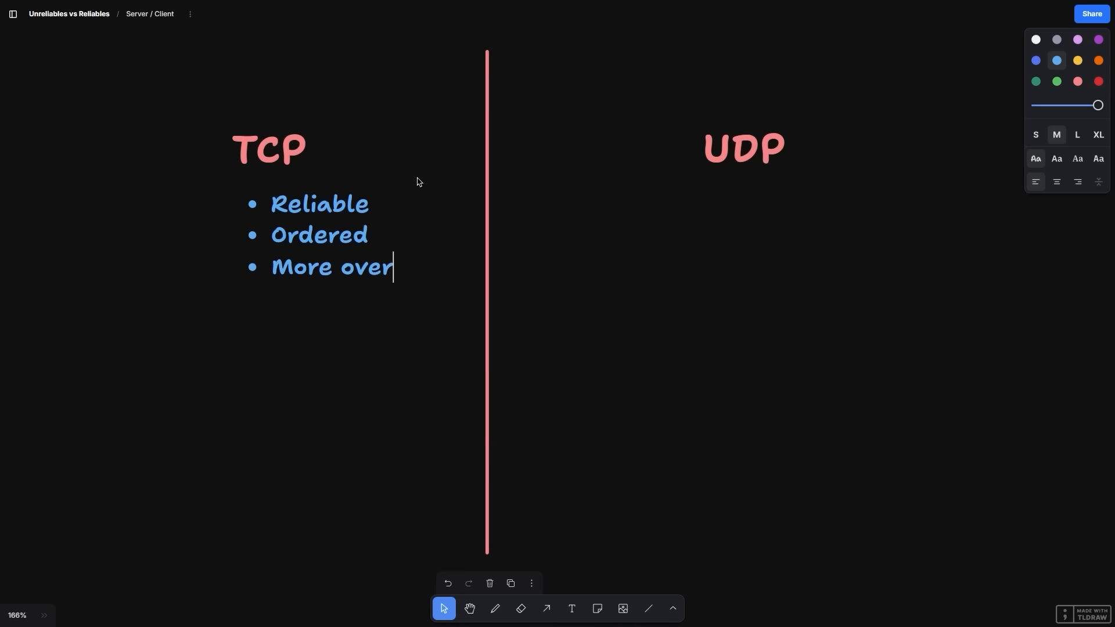
- Finish TCP's More overhead bullet and list UDP as Unreliable, Order not guaranteed, Less overhead
text(head)
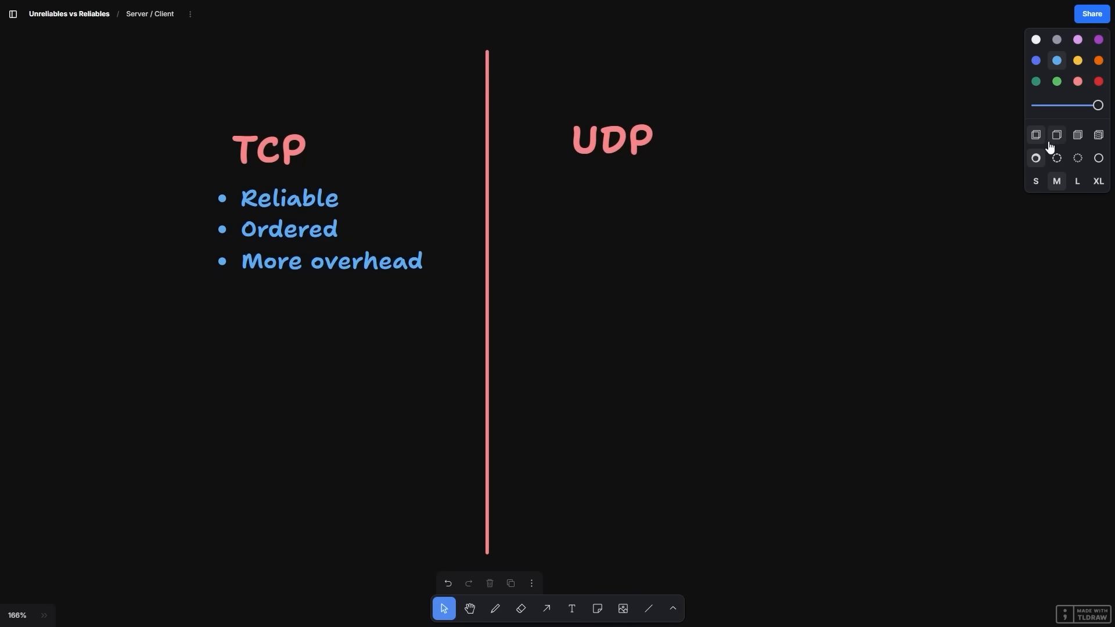
click(571, 607)
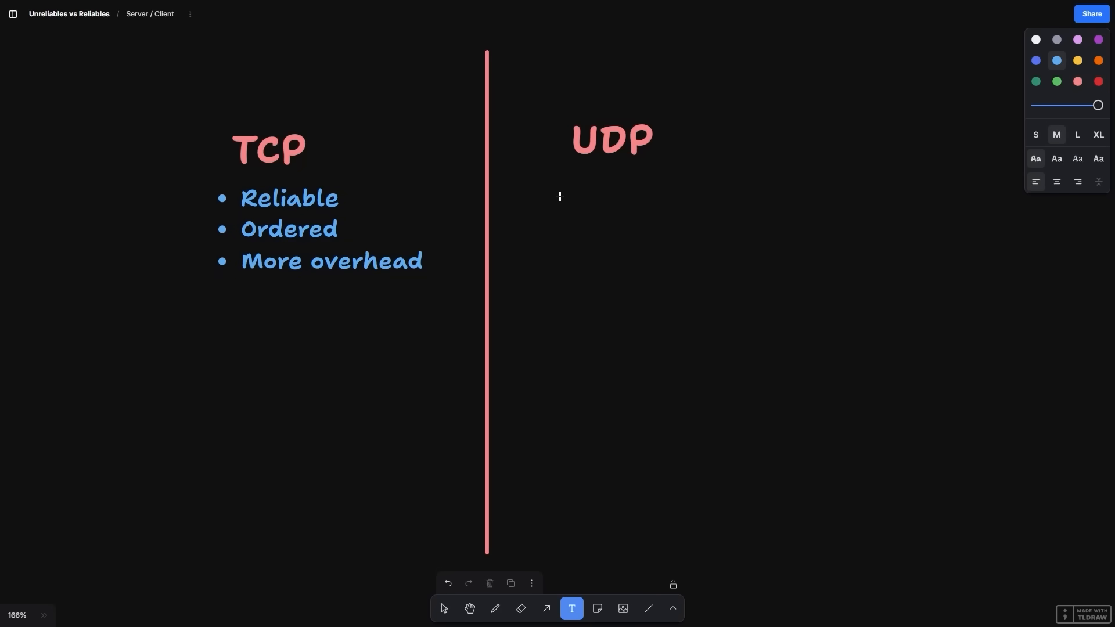
text(Unr)
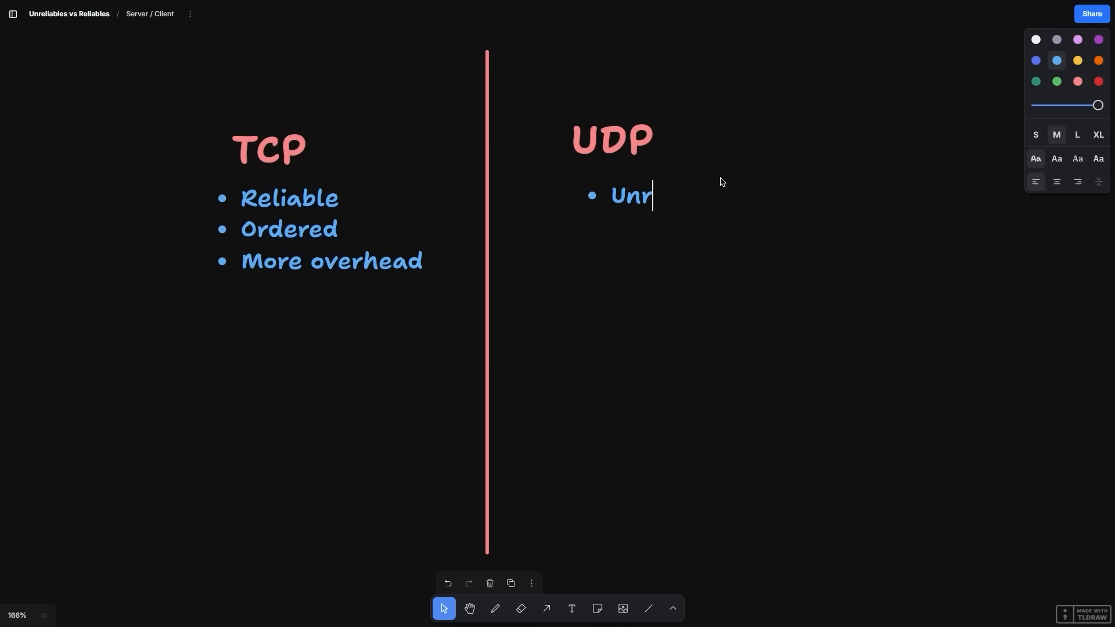
text(eliable)
text(Order not guaranteed)
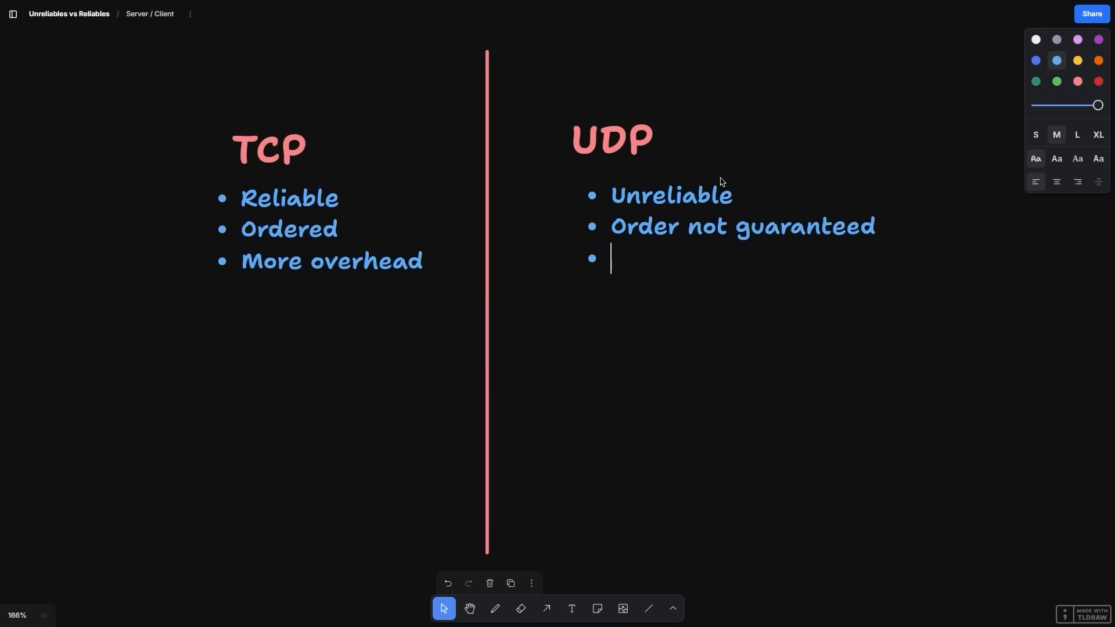
text(Less overhead)
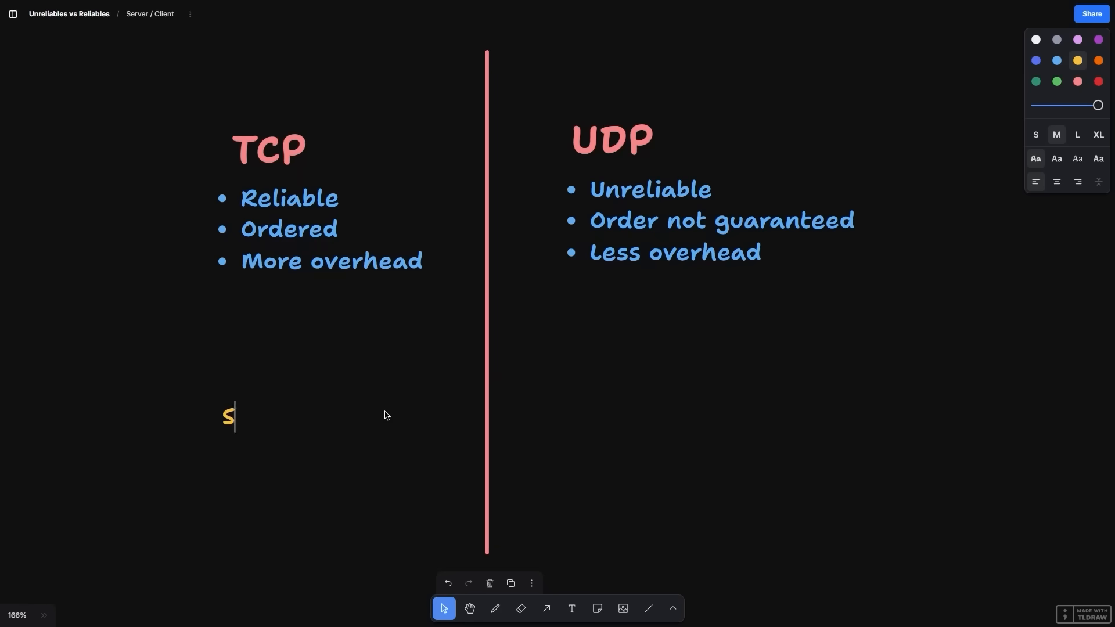
- Add yellow 'Similar to RemoteEvent' and 'Similar to UnreliableRemoteEvent' notes and enlarge them to size L
text(imilar to RemoteEvent)
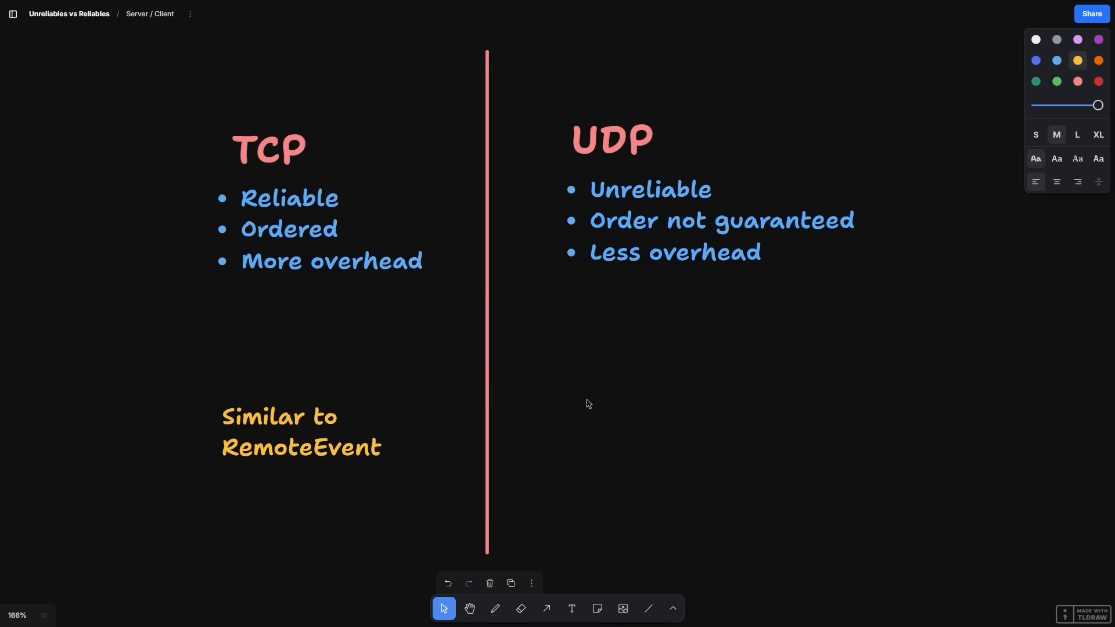
text(S)
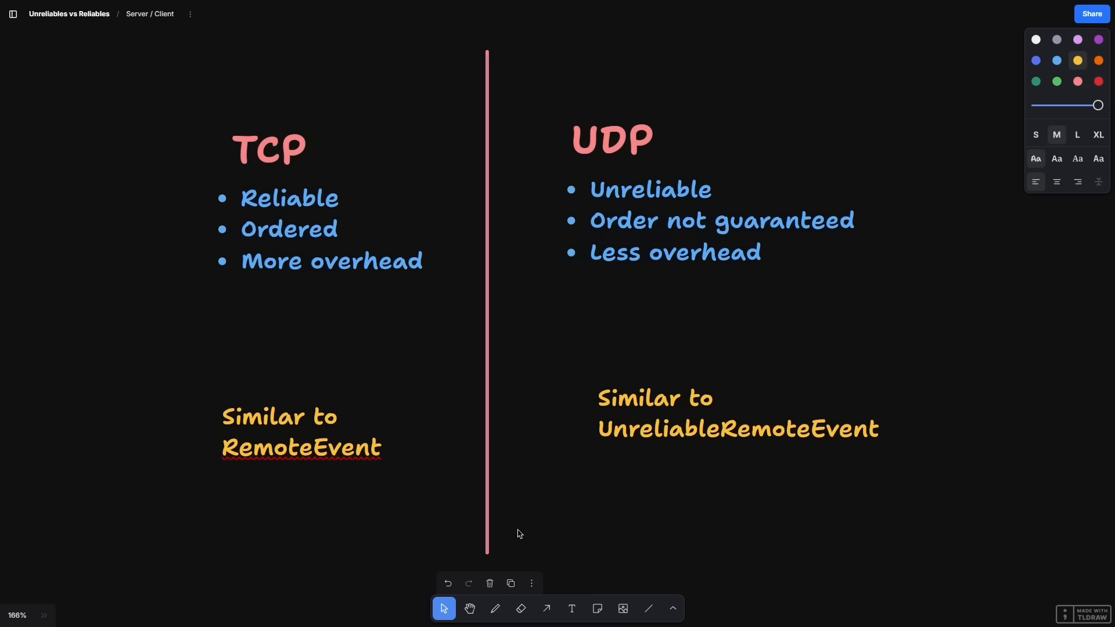
click(1076, 134)
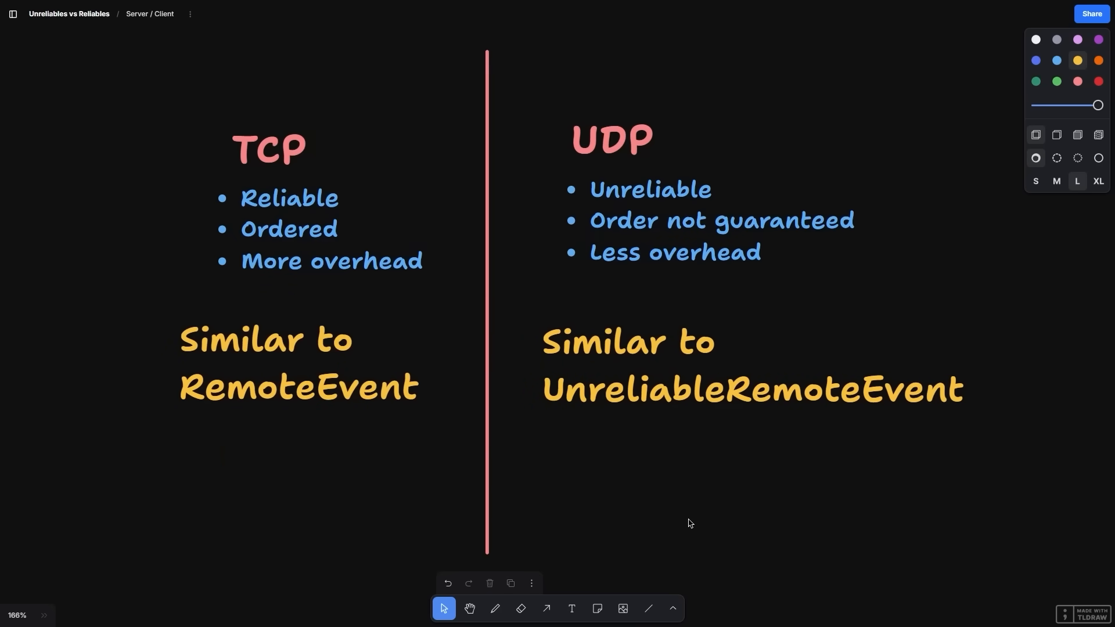
mouse_move(688, 516)
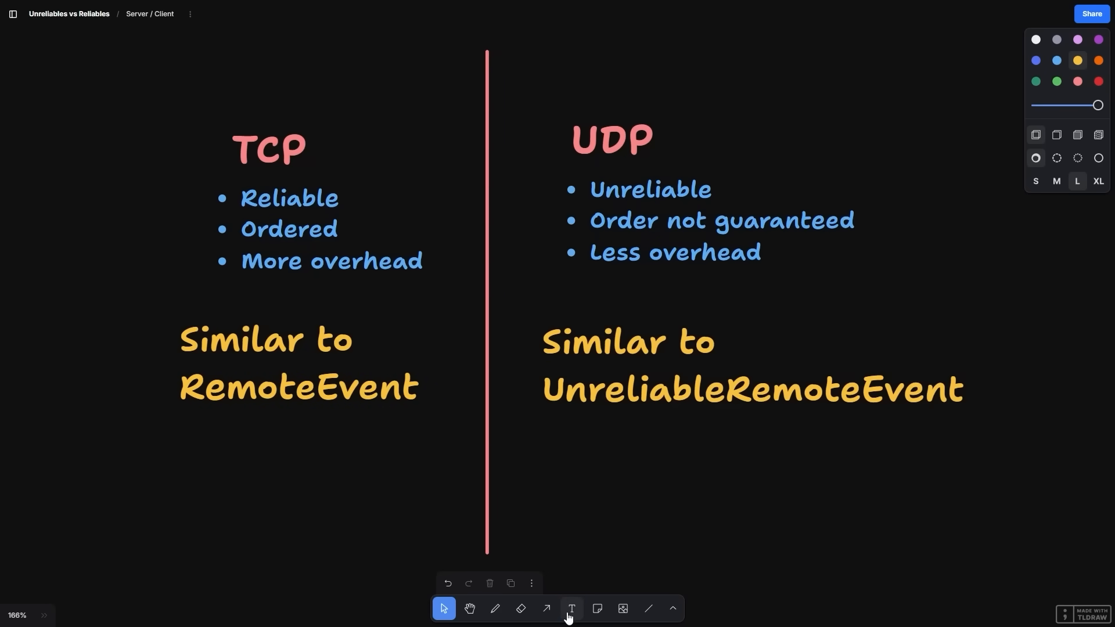
click(572, 607)
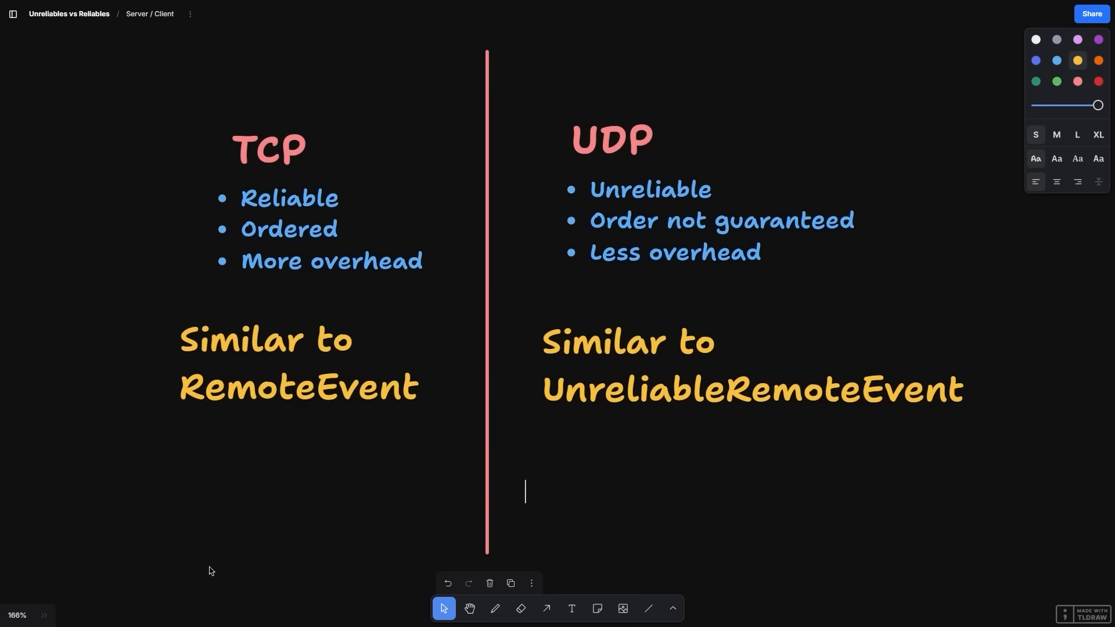
- Add a grey note that both RemoteEvent types are built on top of UDP
text((N)
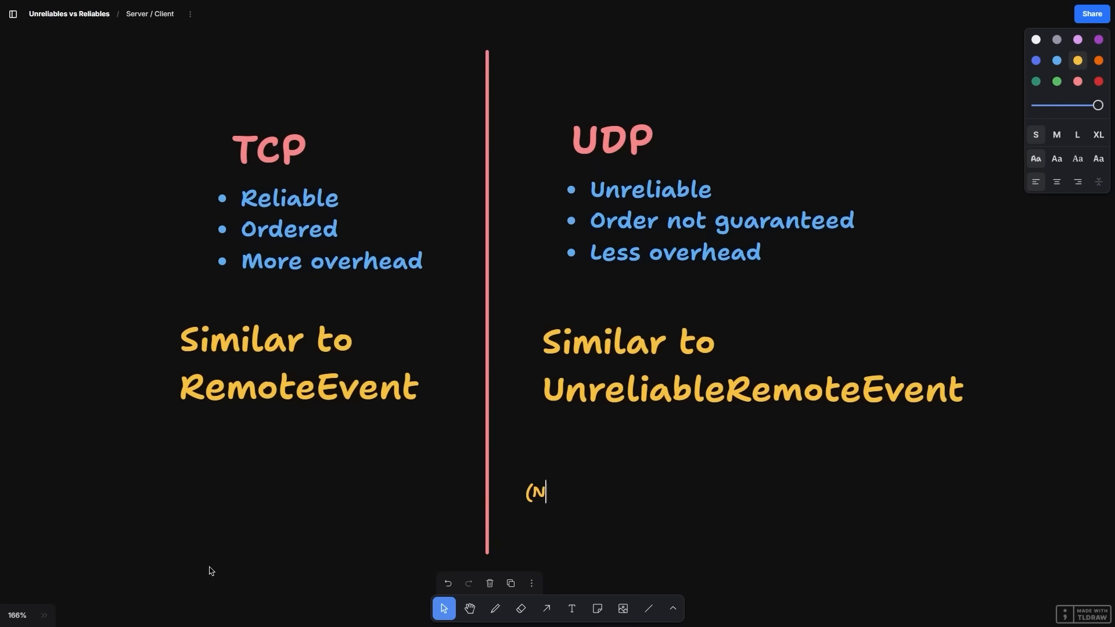
text(ote: Technically both)
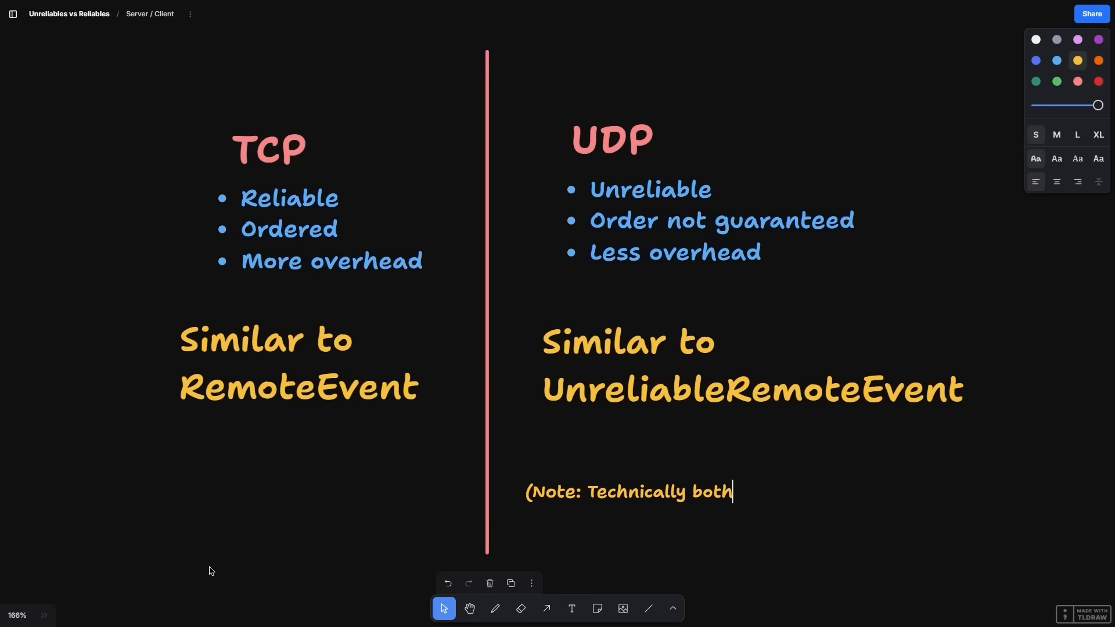
text(R)
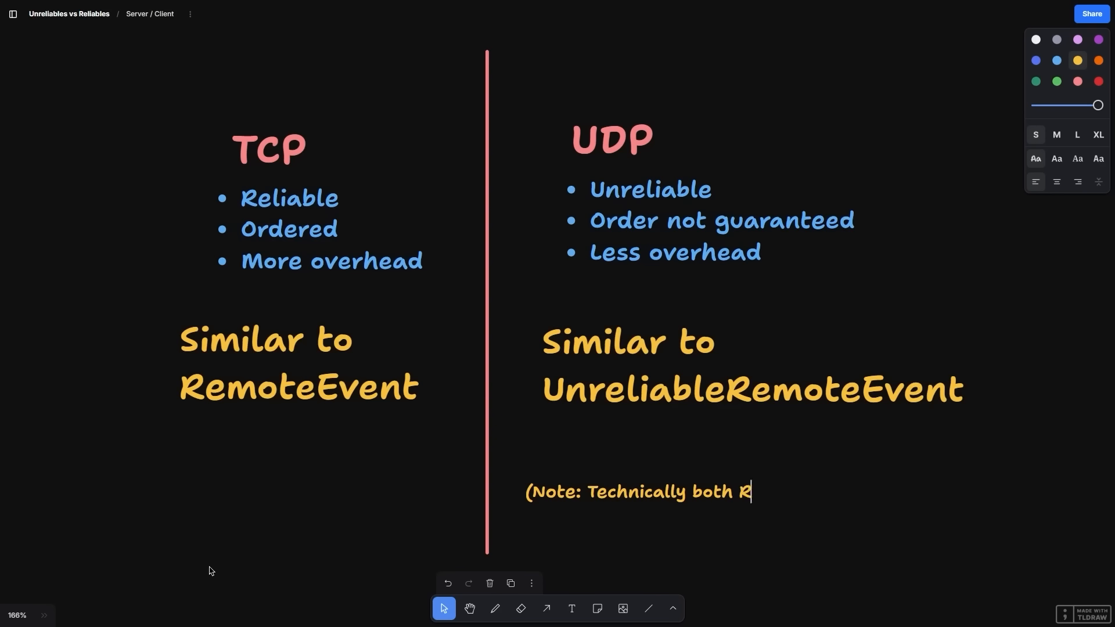
text(emoteEvent types are built on the same)
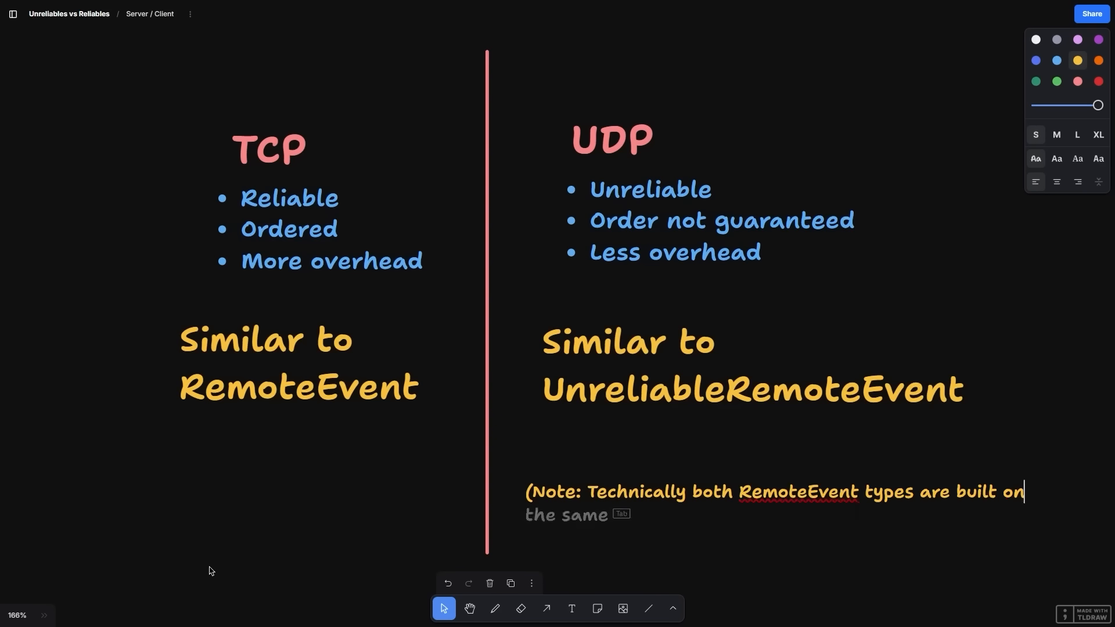
text(top of UD)
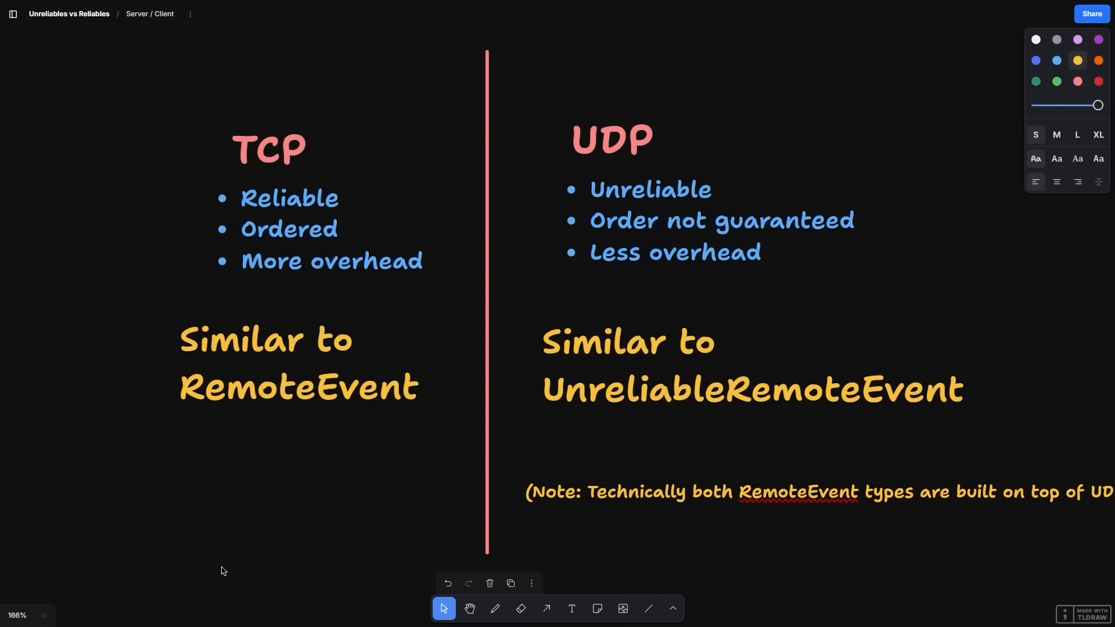
click(486, 284)
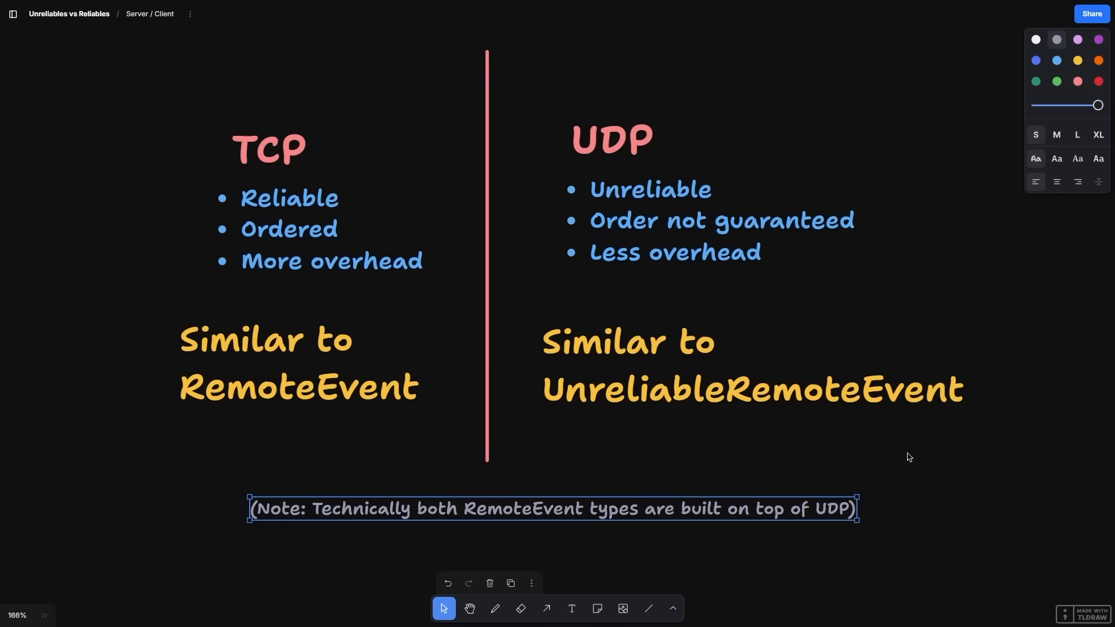
click(163, 347)
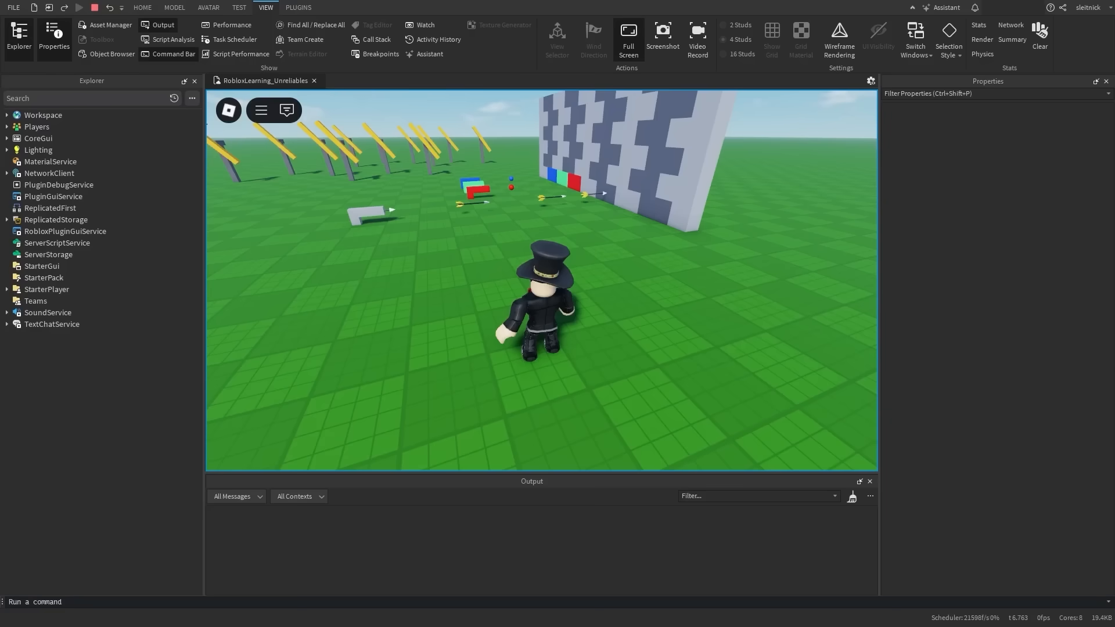
- Show the Performance statistics window from the View menu during the playtest
click(1009, 24)
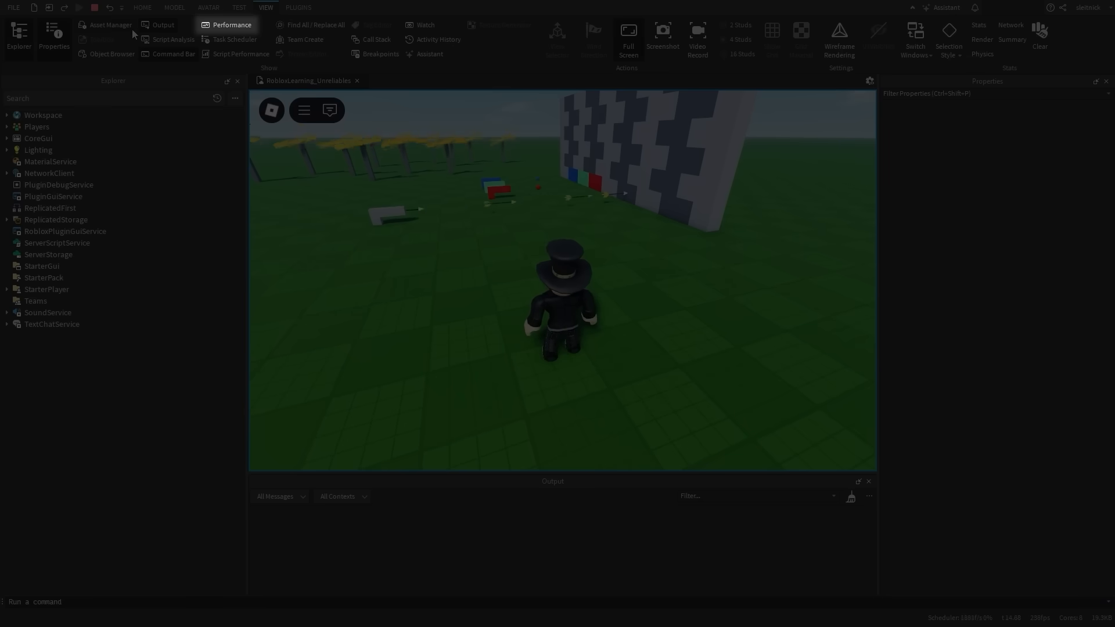
click(232, 25)
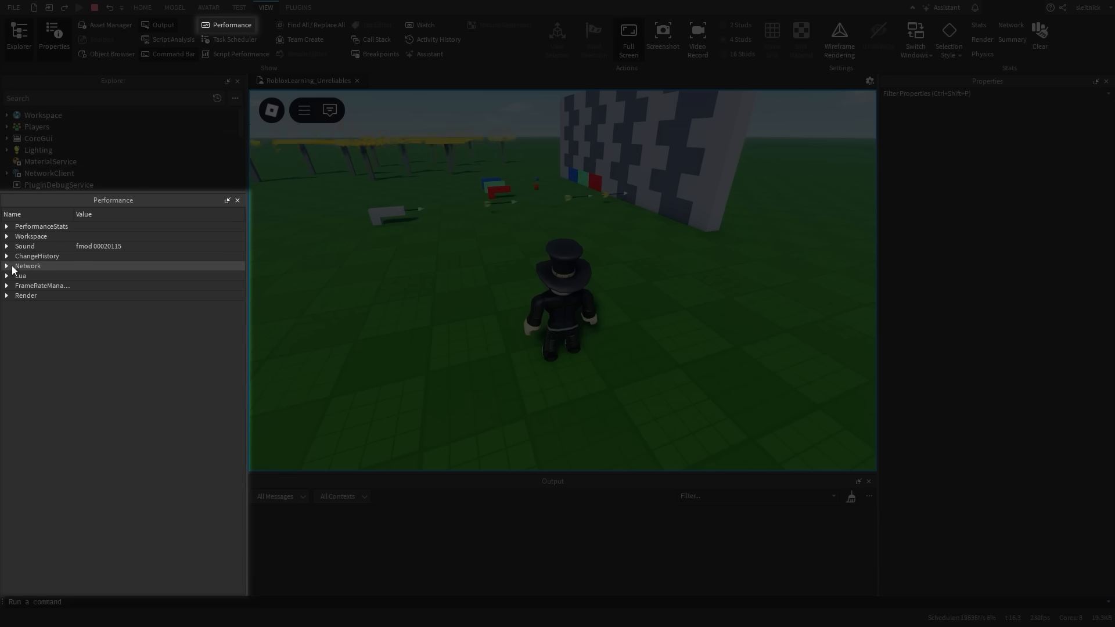
- Enable the in-game Performance Stats bar from the Settings menu
click(7, 265)
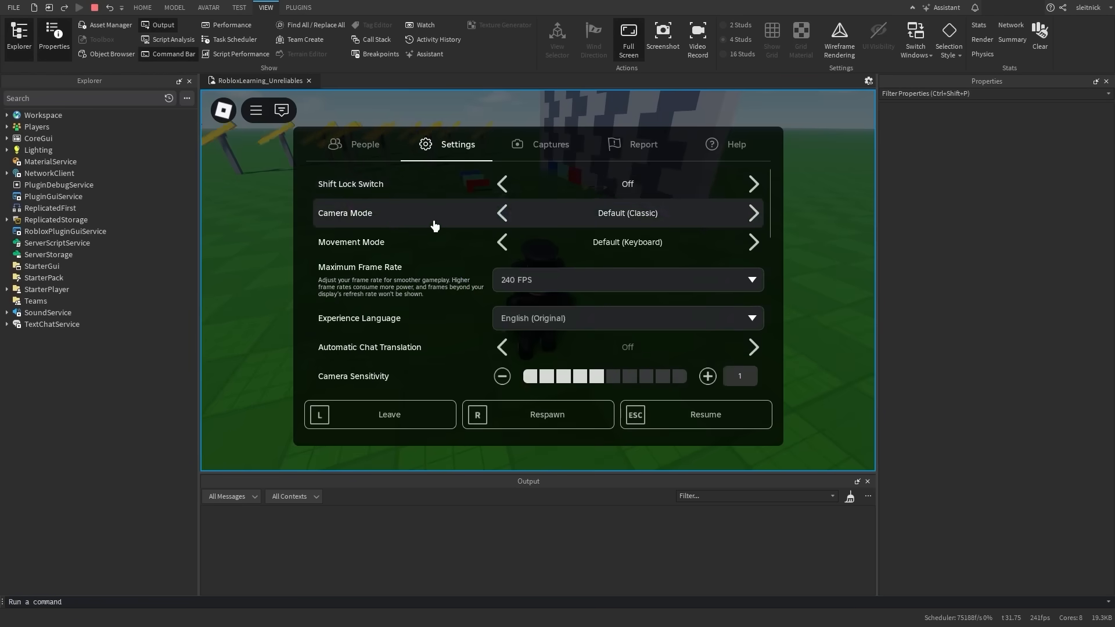
scroll(down, 3)
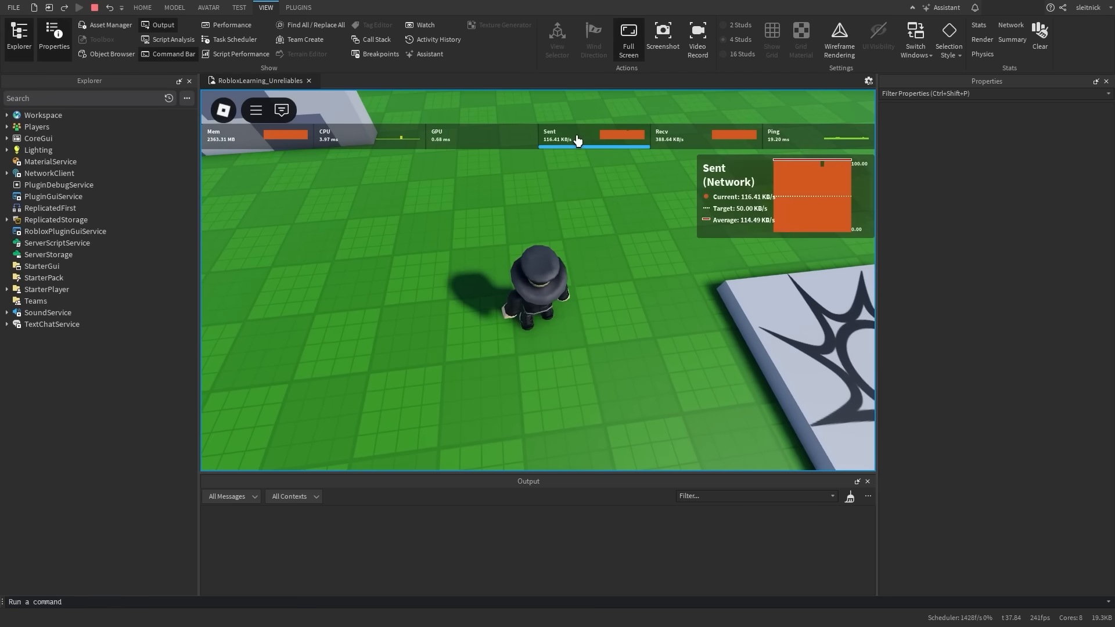
mouse_move(675, 138)
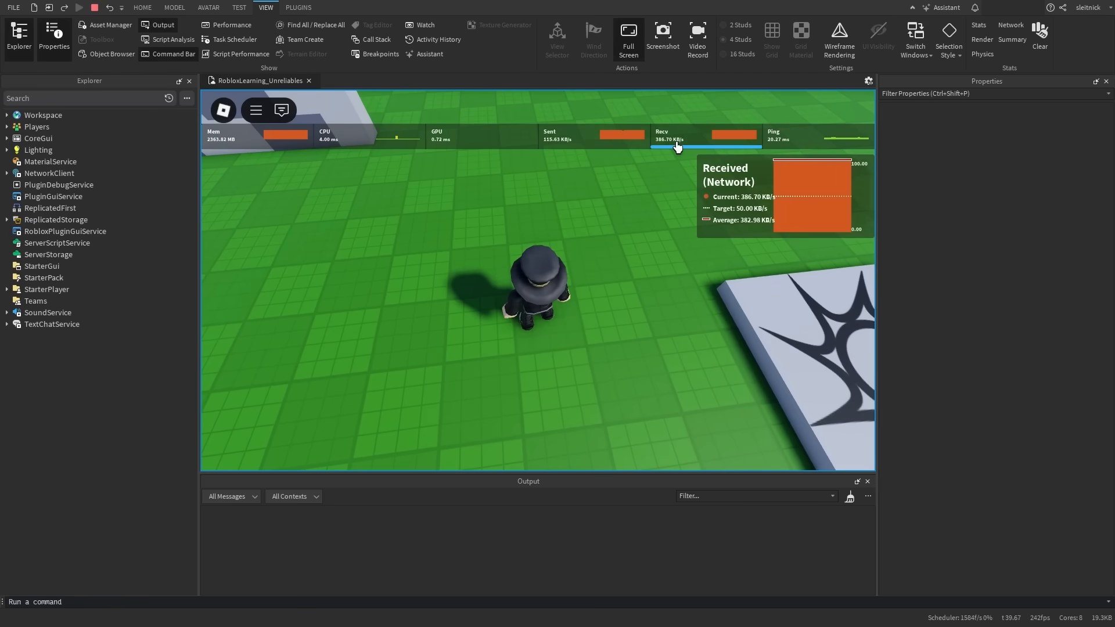
mouse_move(638, 152)
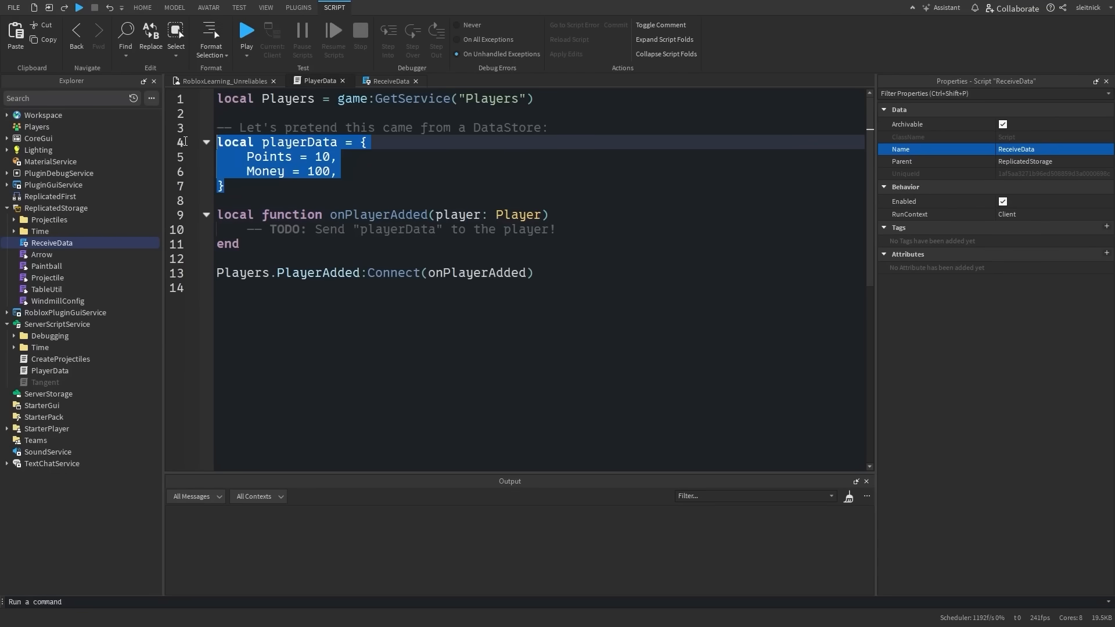
- Select the ReceiveData script in ReplicatedStorage and show it beside PlayerData
click(390, 80)
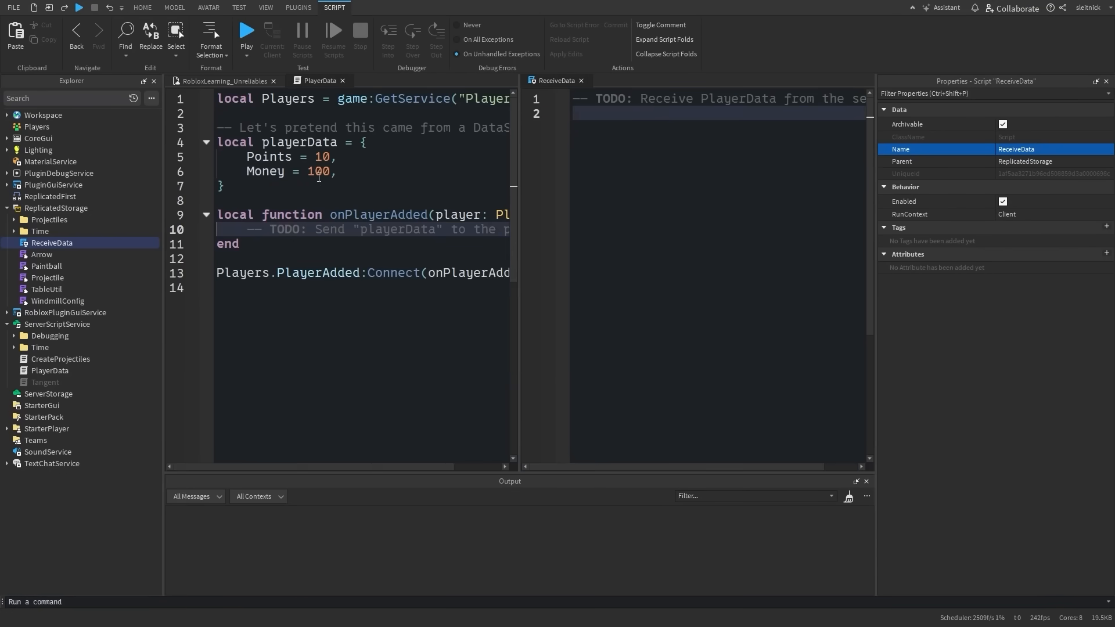
click(56, 208)
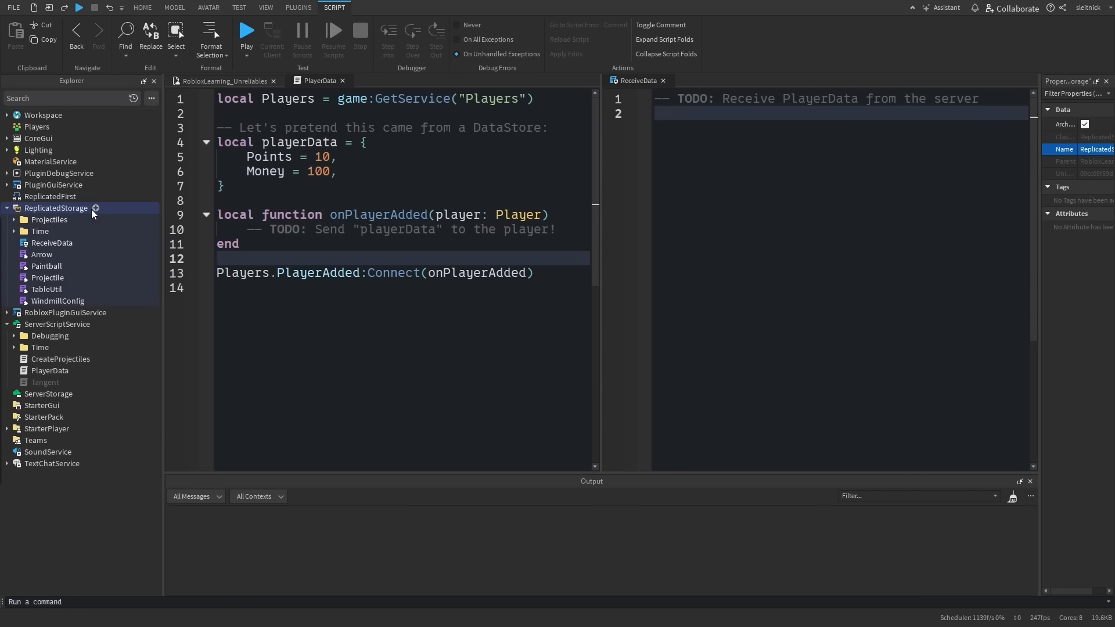
- Add a RemoteEvent named PlayerDataSync to ReplicatedStorage
click(95, 208)
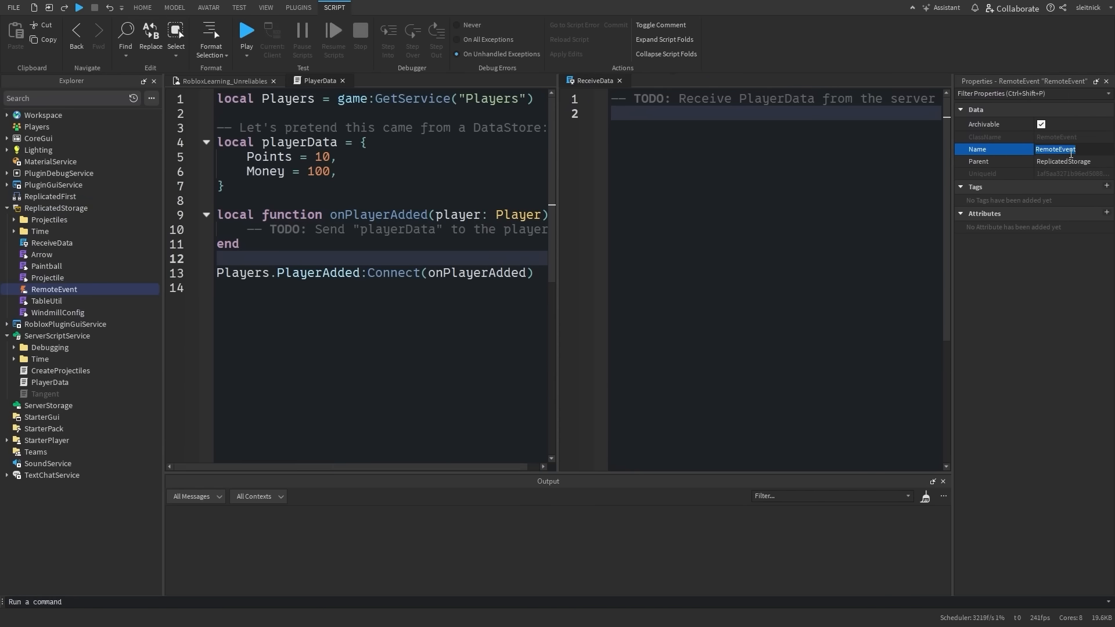
text(PlayerDataSync)
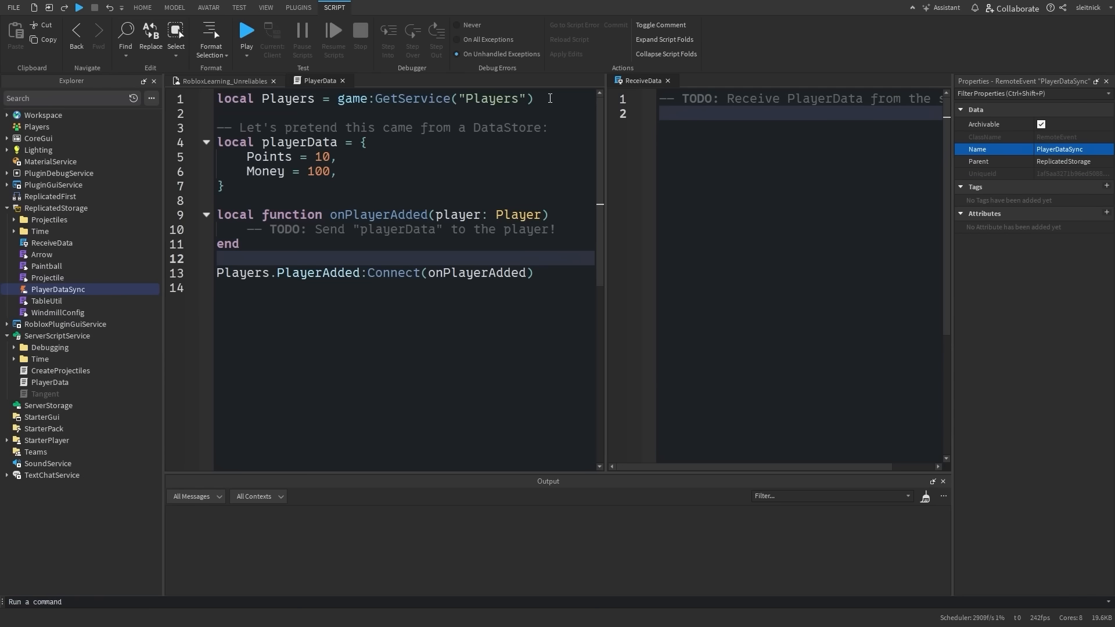
- Script PlayerDataSync:FireClient on the server with a 'Sending player data' print, then playtest it
text(local ReplicatedStorage = game:GetService("ReplicatedStorage)
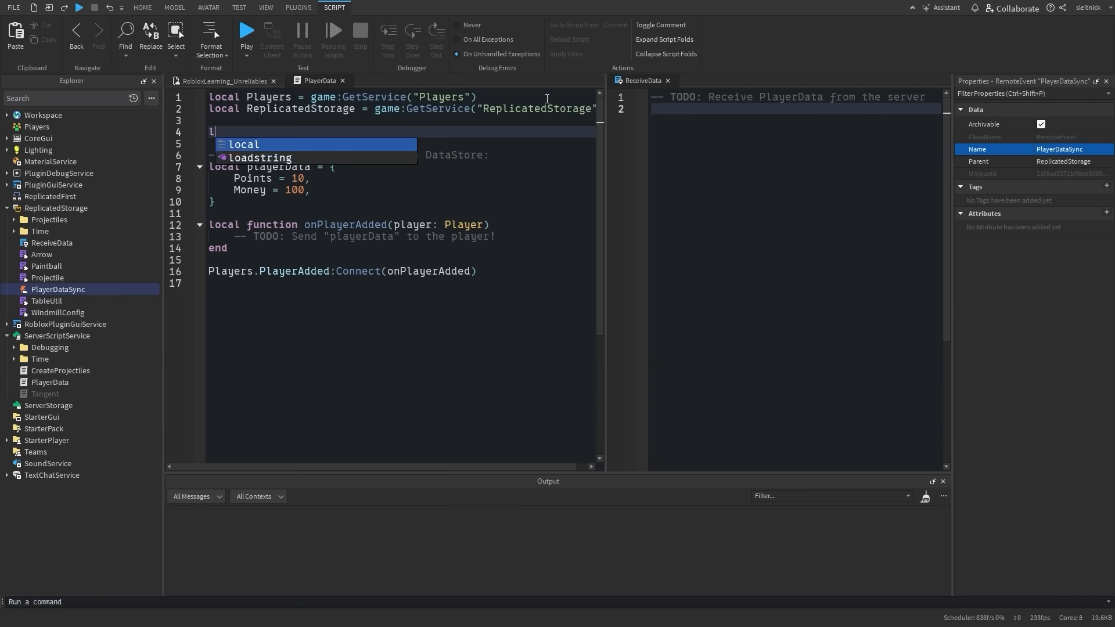
text(ocal playerDataSync = ReplicatedStorage.PlayerDataSync)
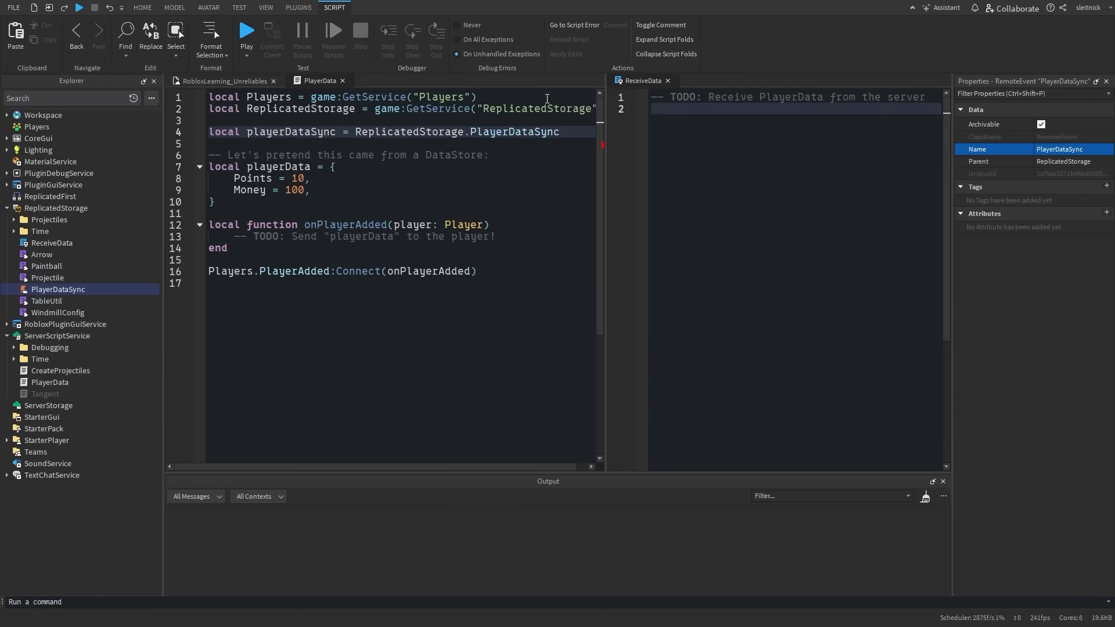
text(playerDataSync:FireClient(player, playerData)
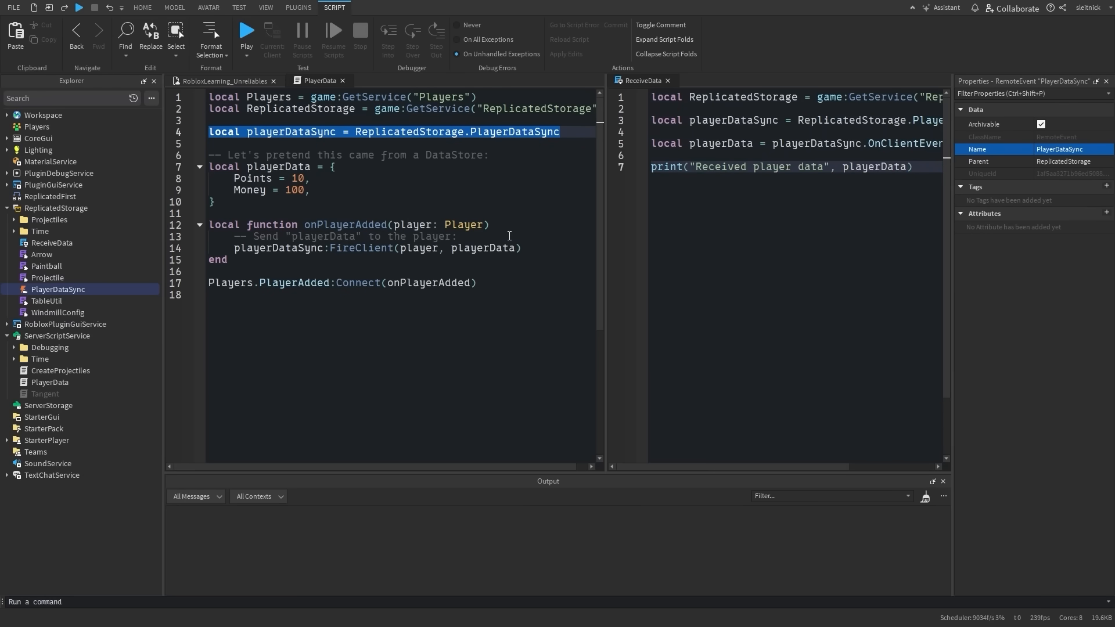
text(print('Sending player data to player {player.DisplayName)
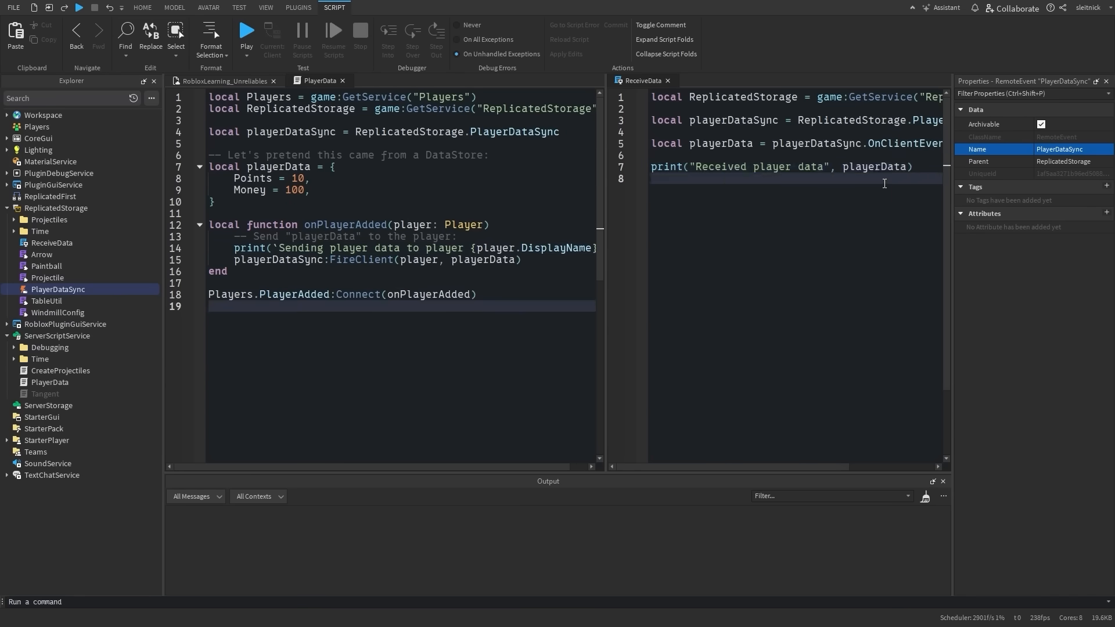
click(246, 31)
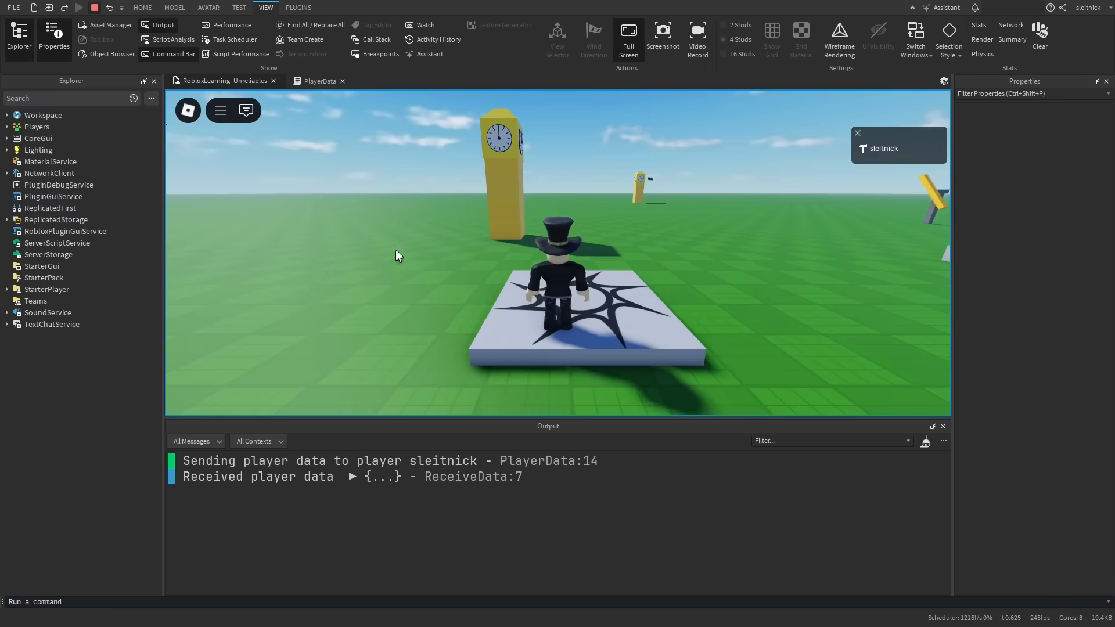
- Start a fresh play test with the Laser Pointer tool in StarterPack
click(352, 476)
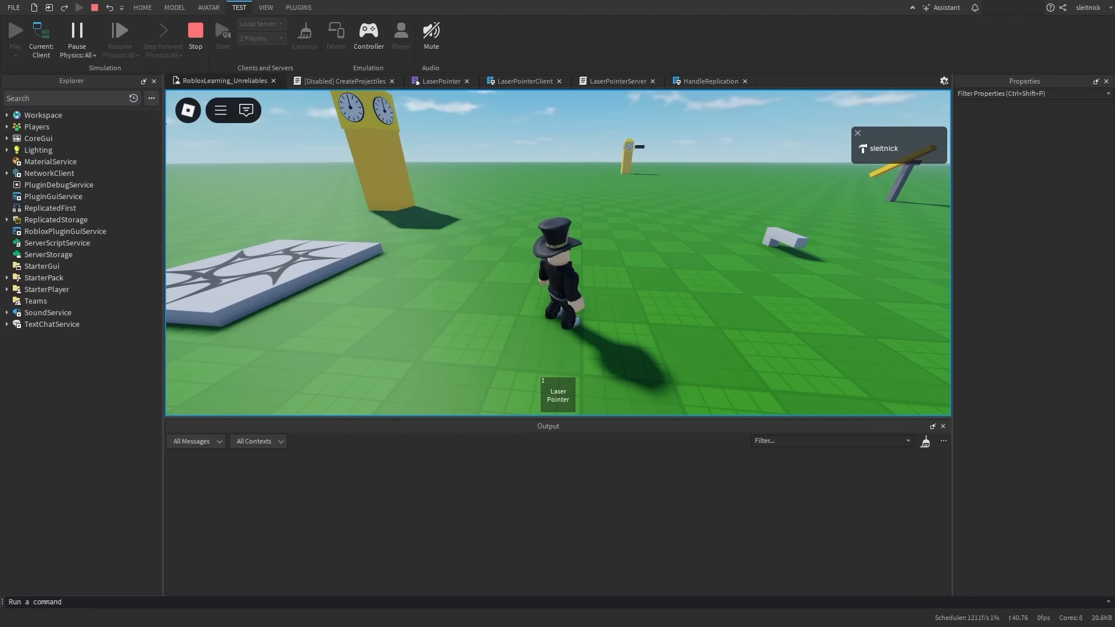
- Stop the play test, inspect the ReplicateLaser event and load LaserPointerClient into the editor
click(195, 32)
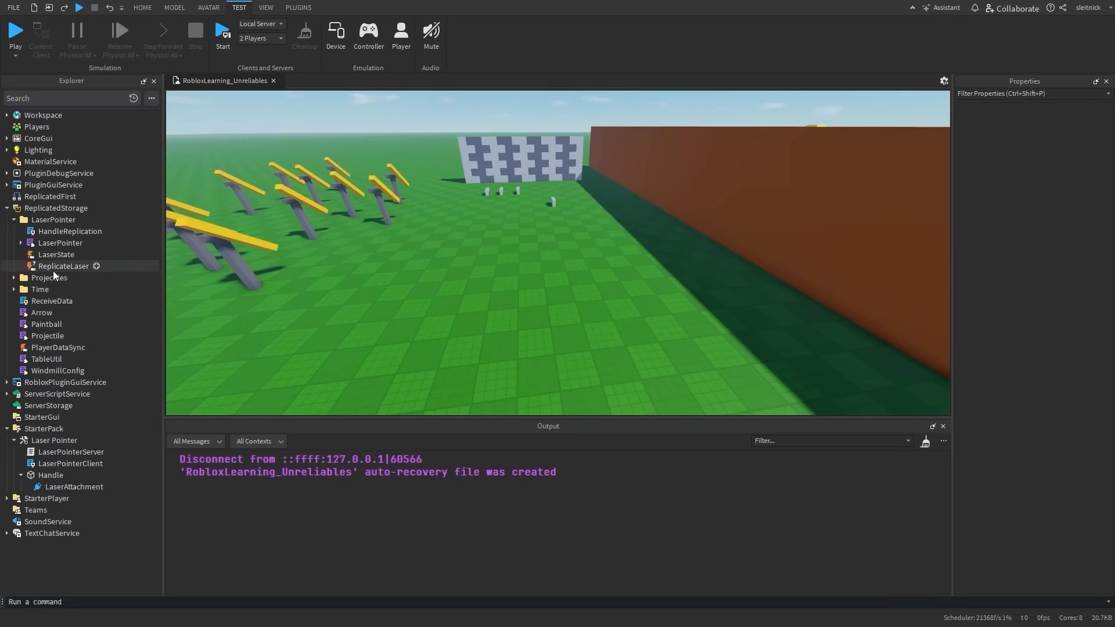
click(63, 265)
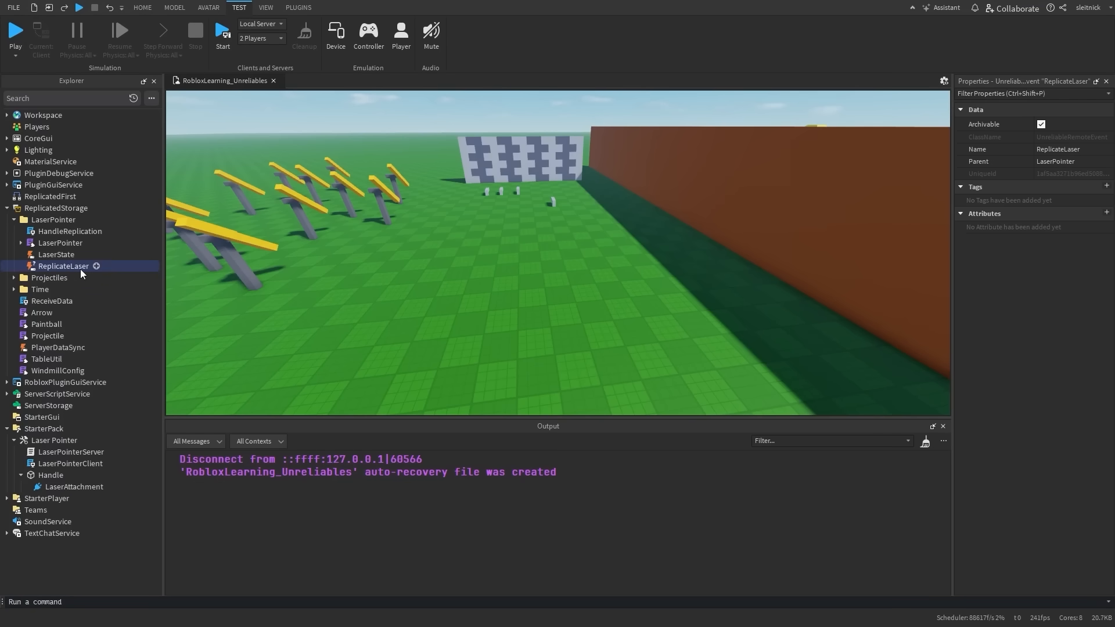
mouse_move(69, 463)
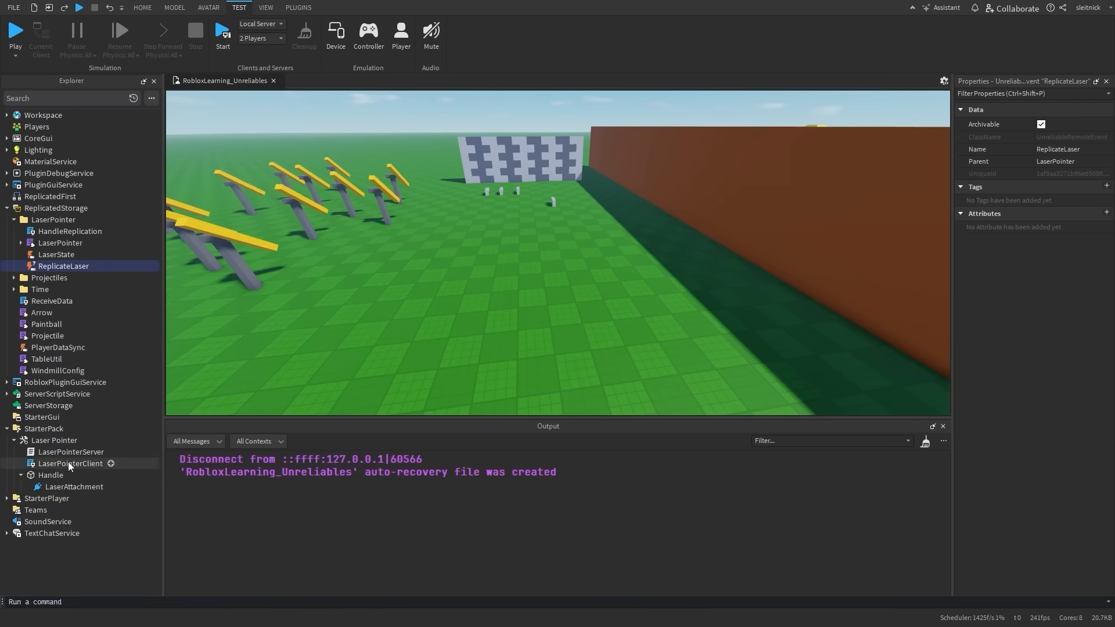
double_click(71, 463)
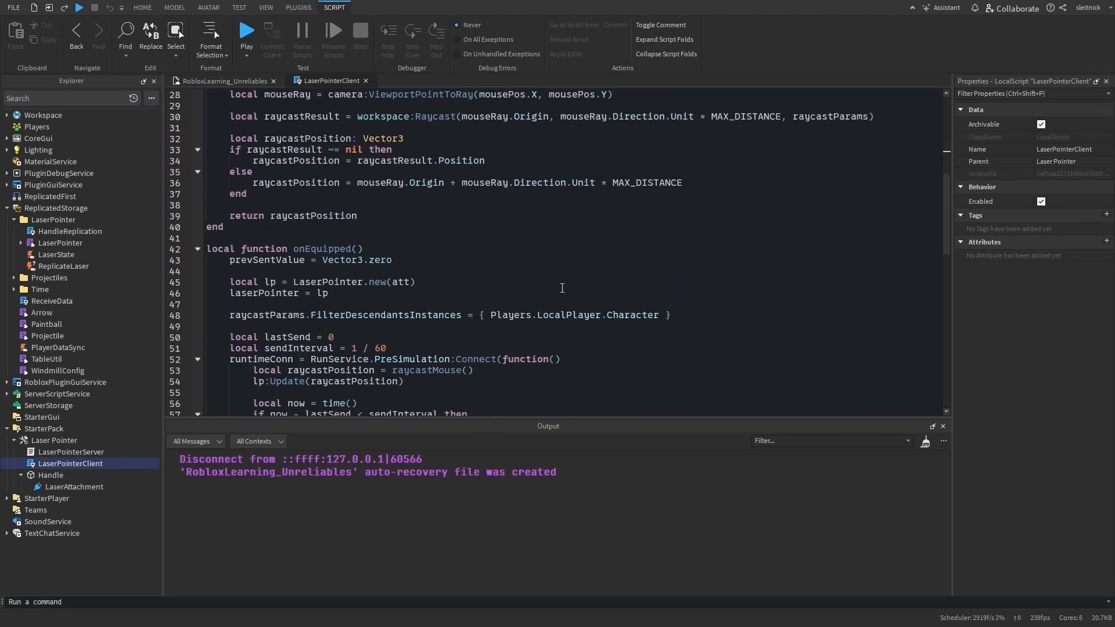
- Review the FireServer line in onEquipped, then switch to the LaserPointerServer script
scroll(down, 3)
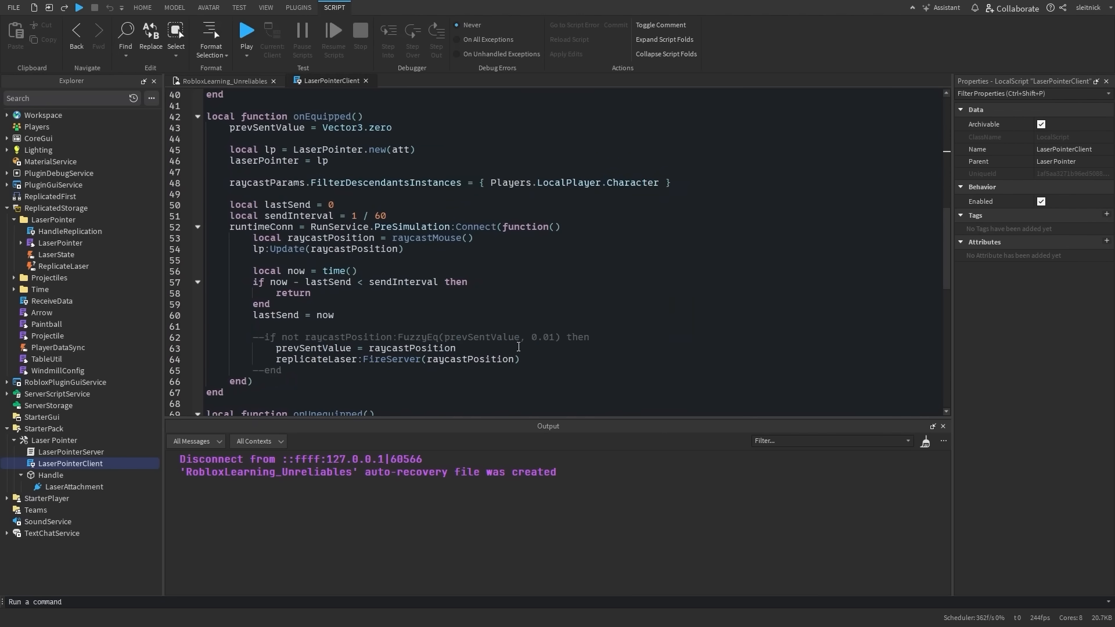
triple_click(397, 358)
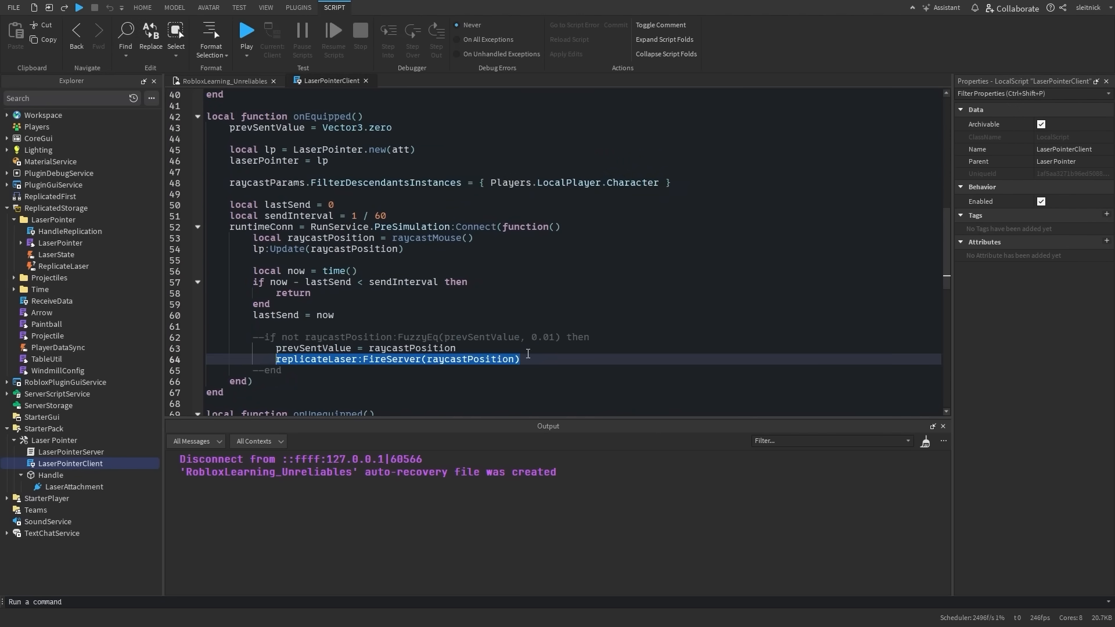
mouse_move(555, 360)
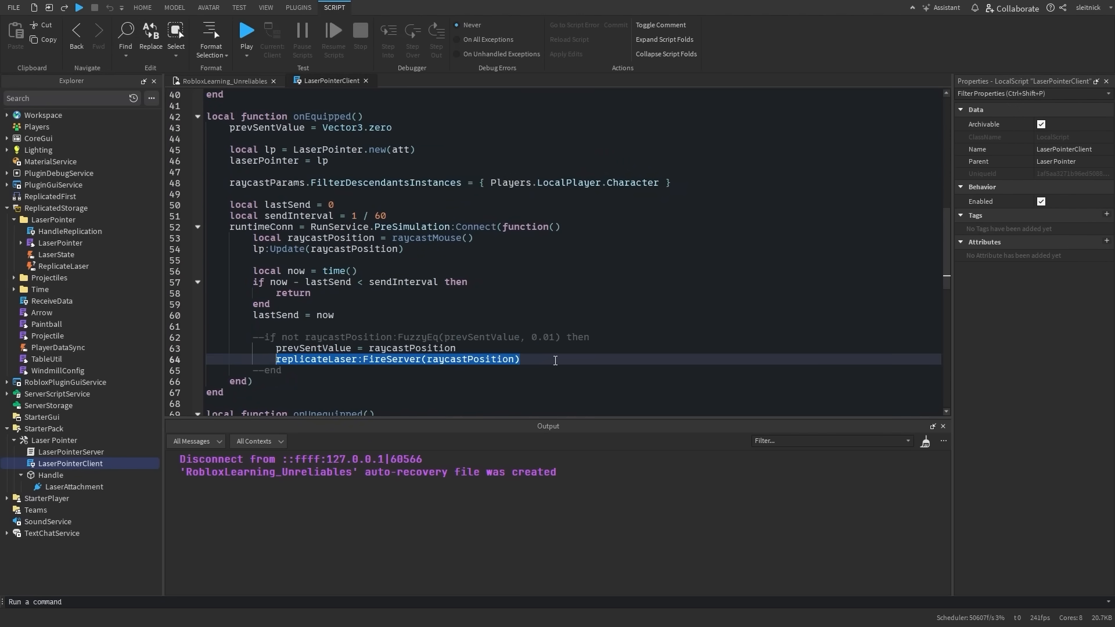
click(274, 381)
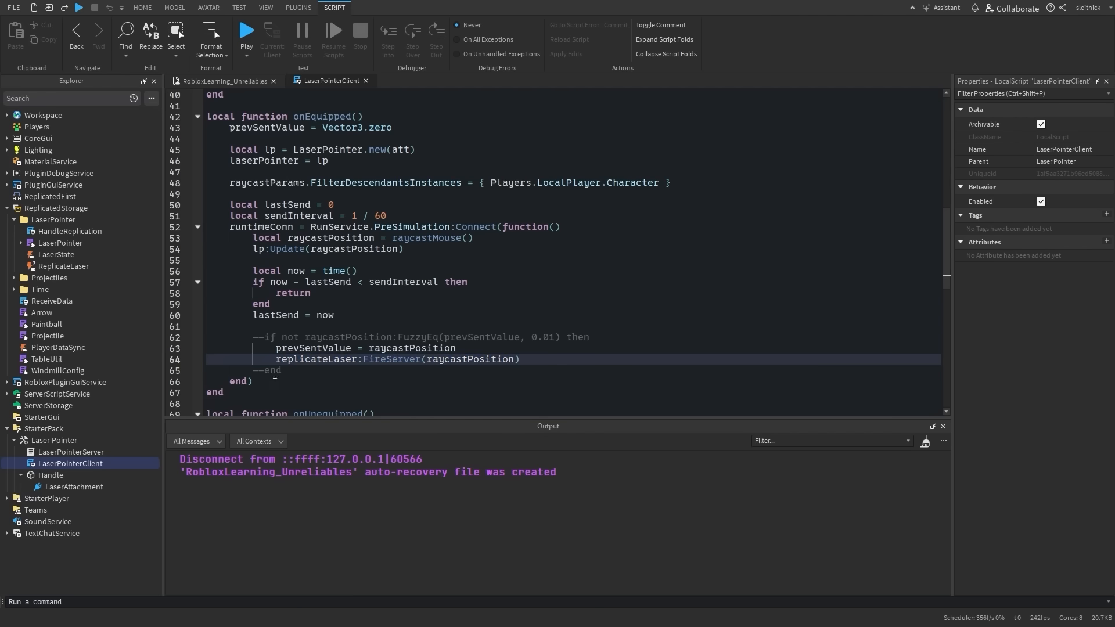
click(71, 452)
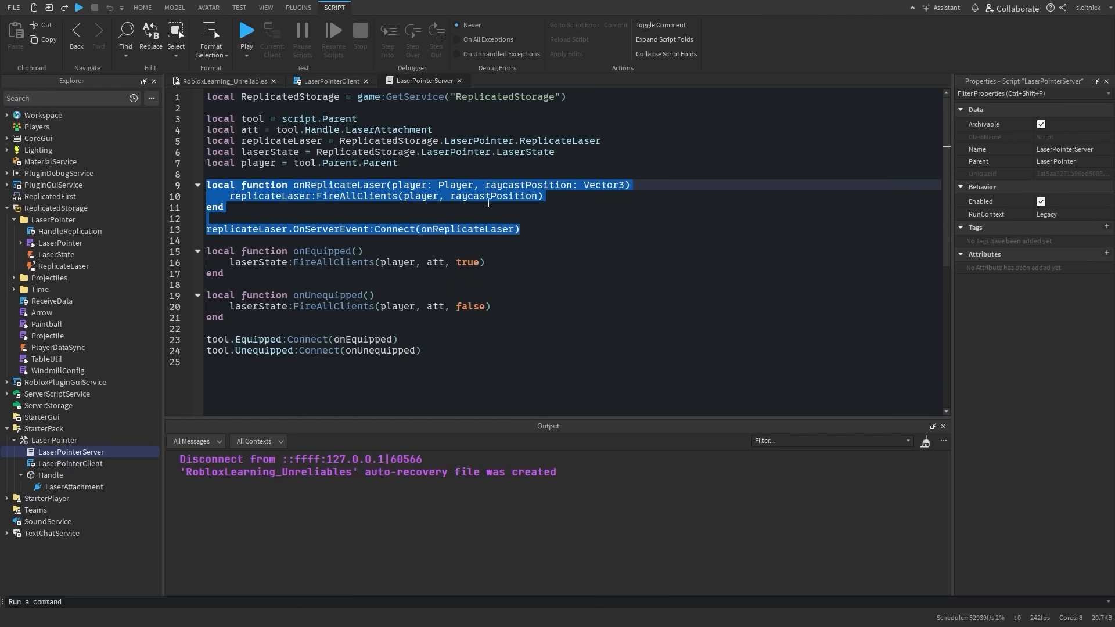
- Load HandleReplication from ReplicatedStorage > LaserPointer and scroll through its code
click(568, 195)
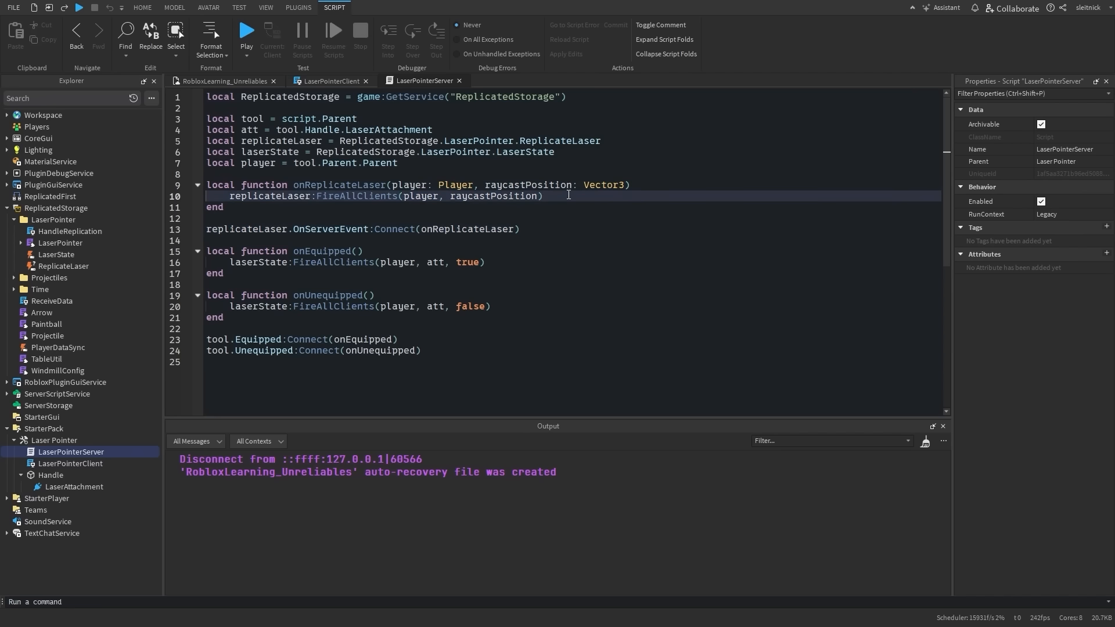
click(544, 195)
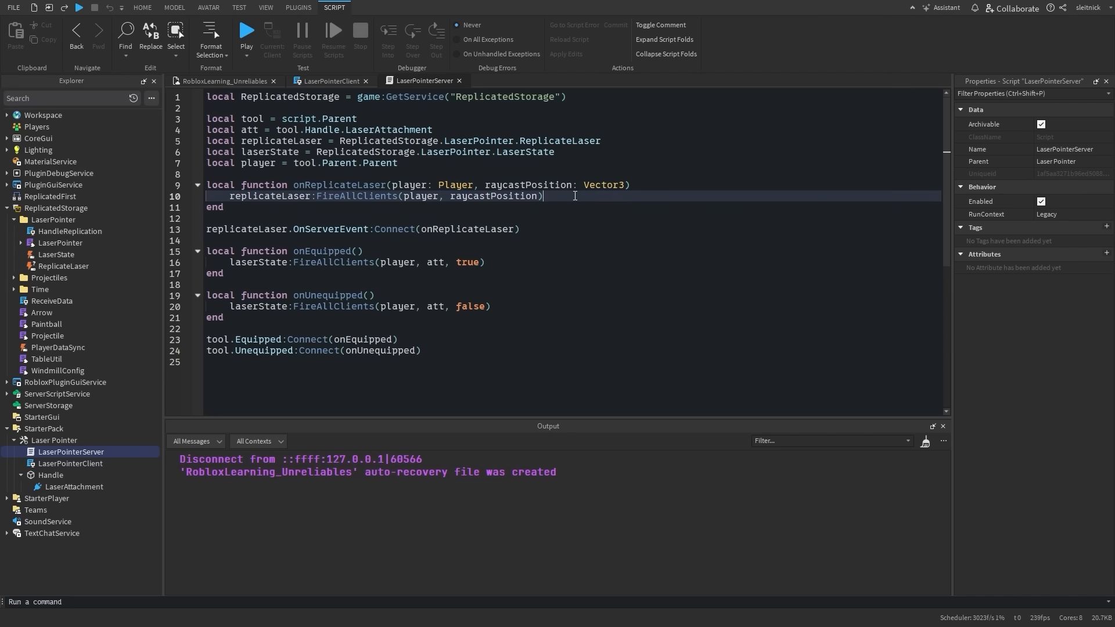
click(70, 231)
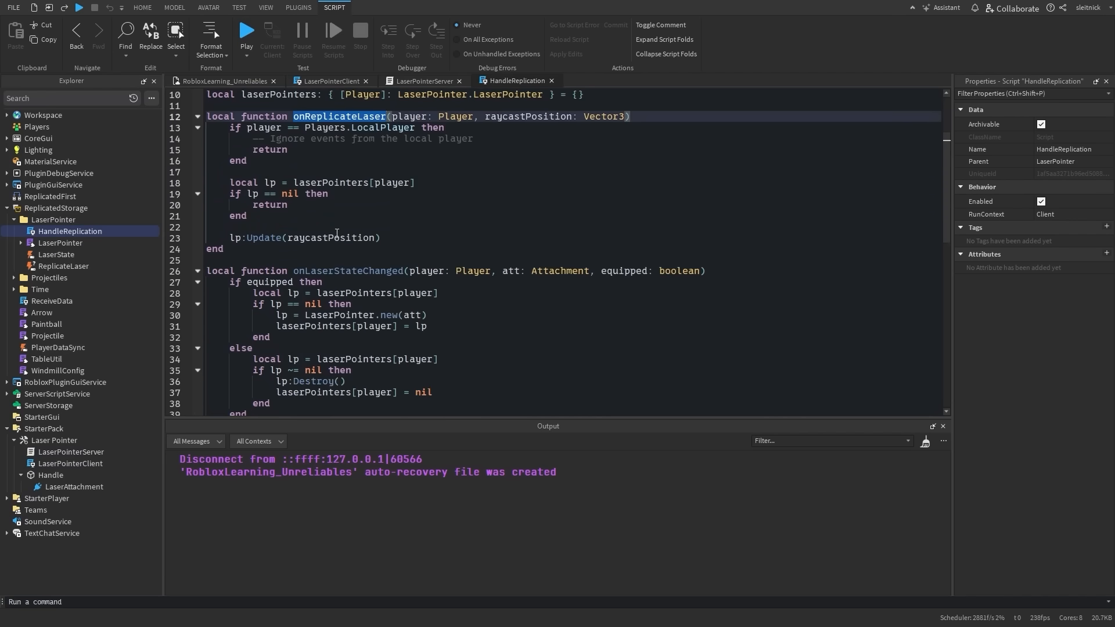
scroll(up, 3)
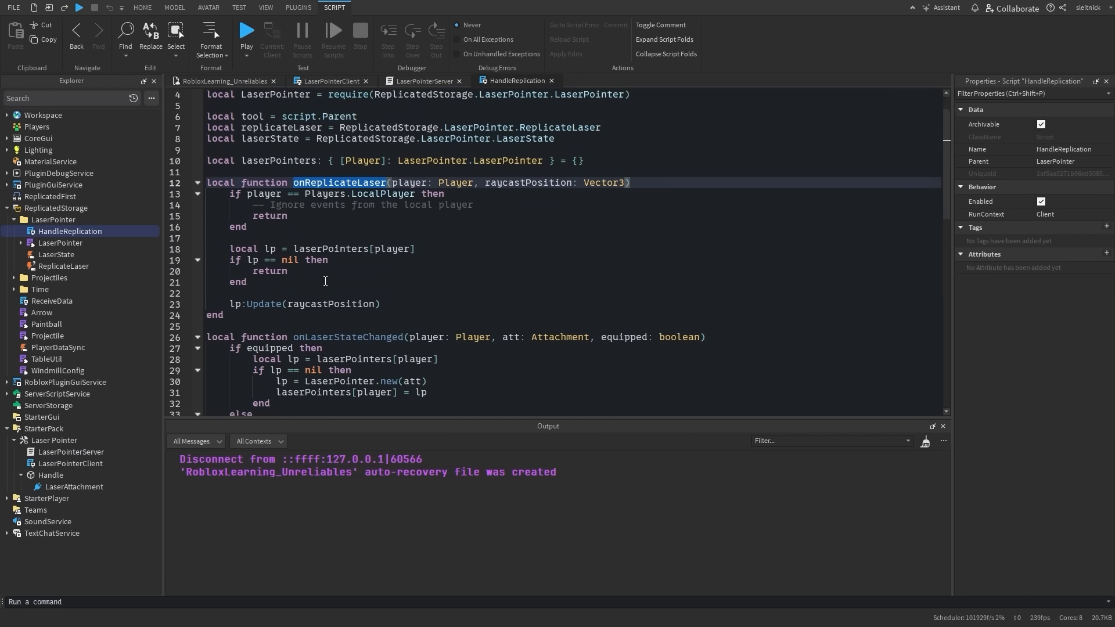
mouse_move(384, 309)
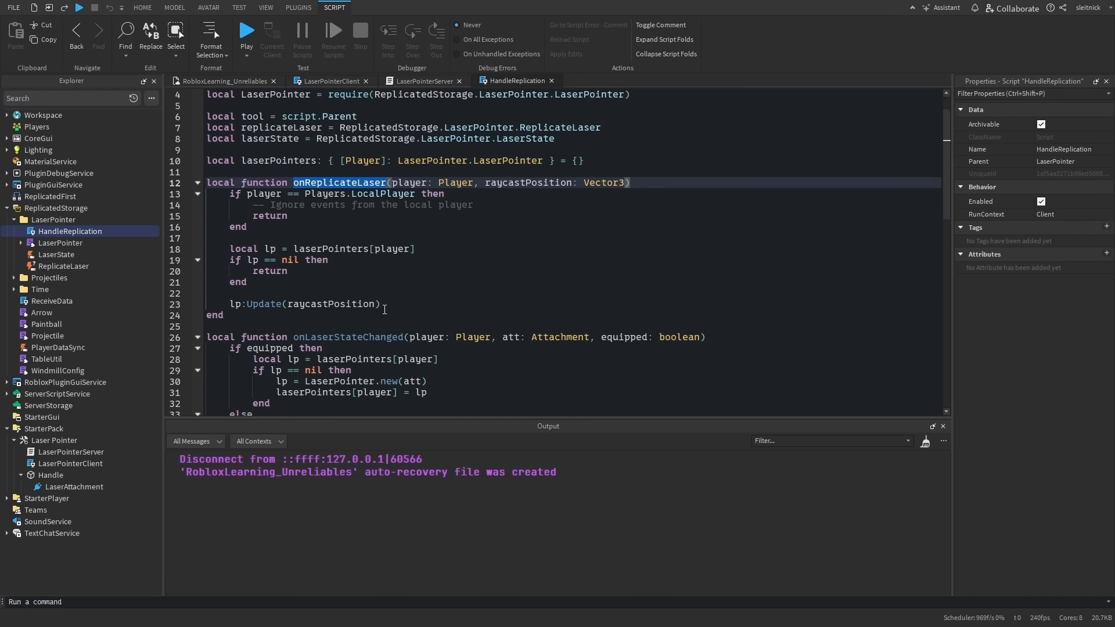
click(246, 32)
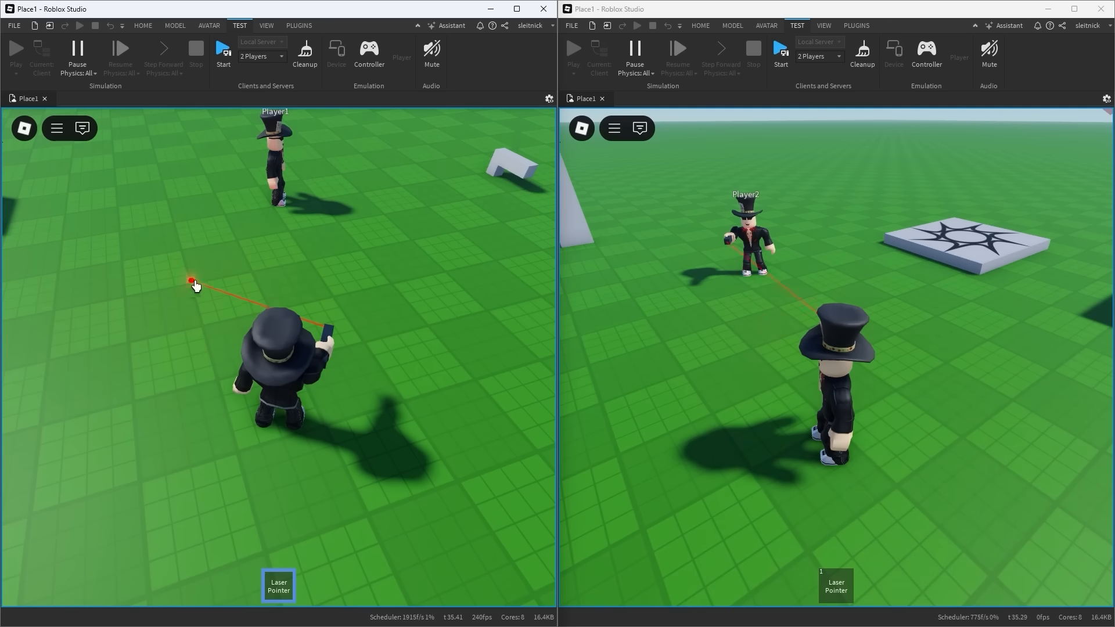
mouse_move(350, 264)
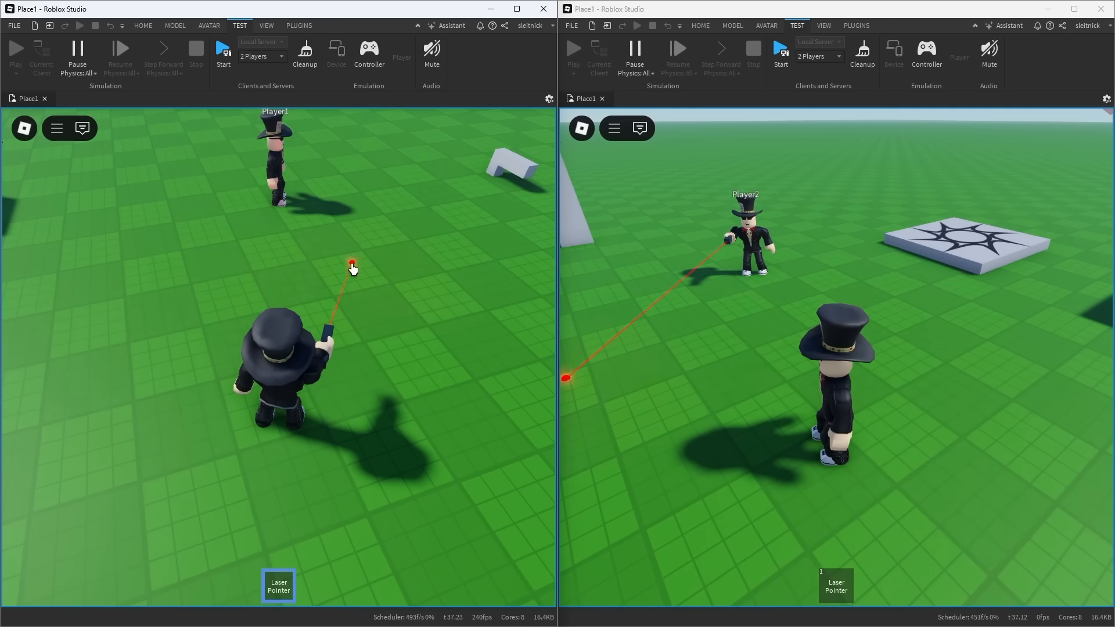
- End the two-player Local Server test with Cleanup
click(195, 53)
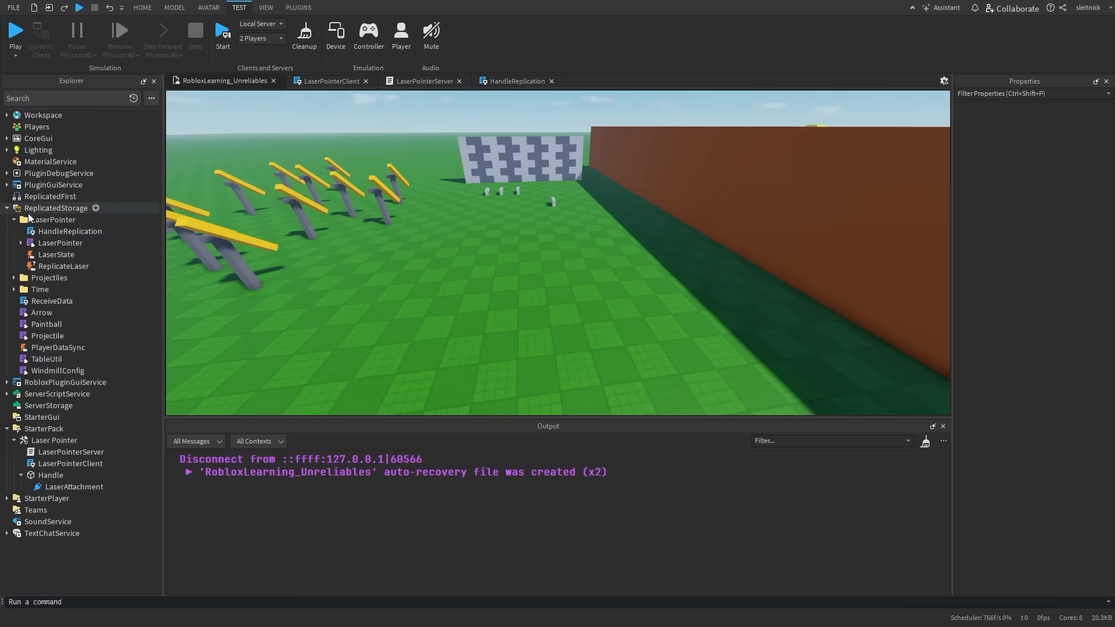
- Insert a RemoteEvent named ReplicateLaser in the LaserPointer folder and aim the laser at the ground in a play test
click(62, 265)
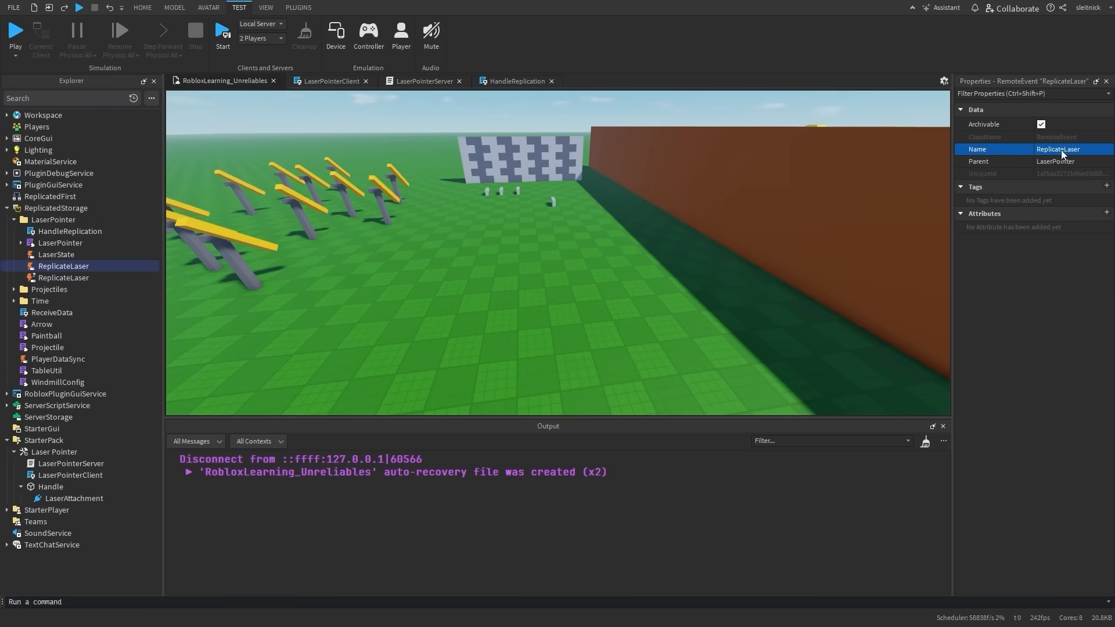
click(223, 36)
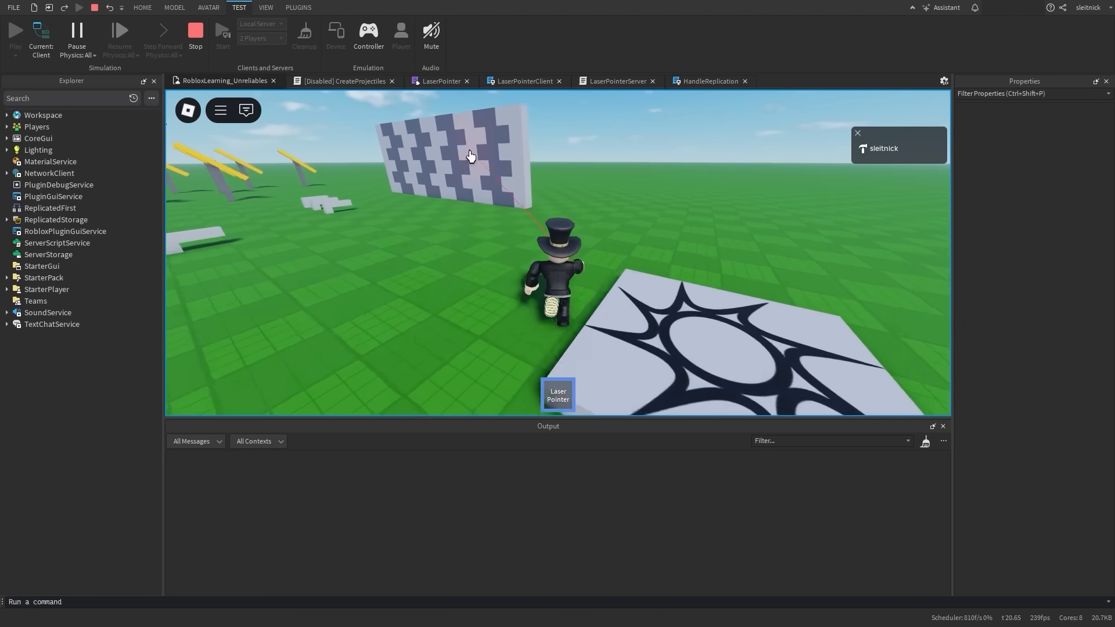
click(460, 369)
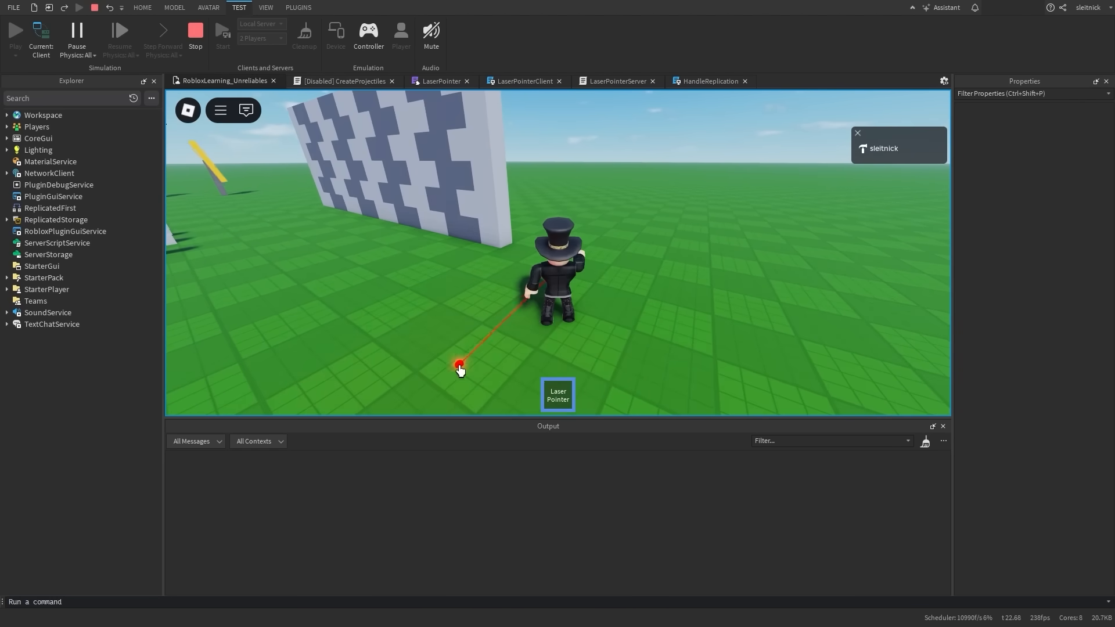